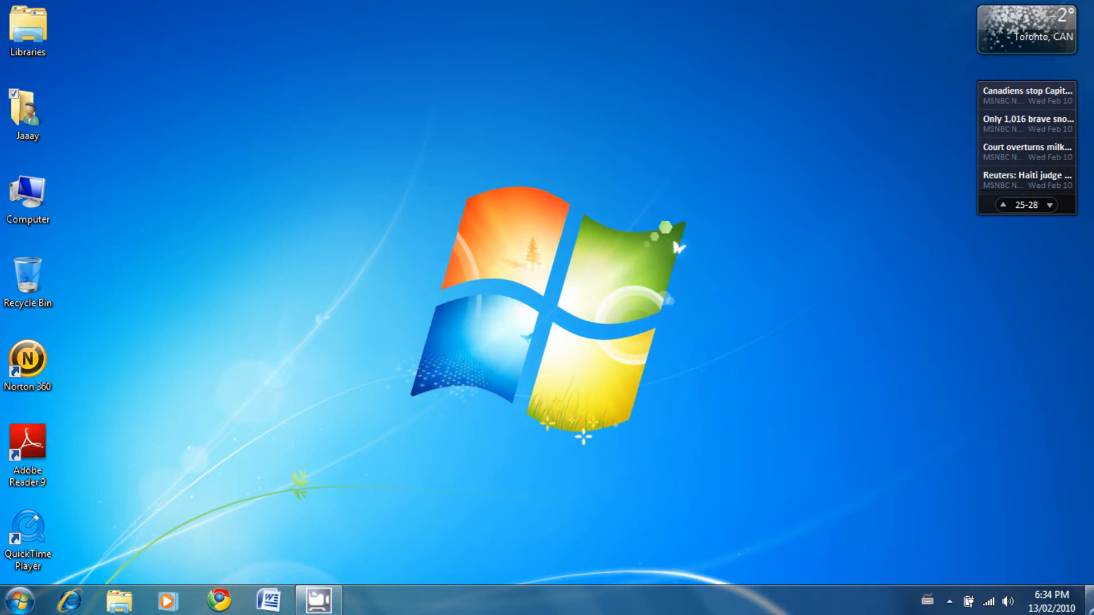
- View the computer's system properties from the Computer entry in the Start menu
{"action": "left_click", "coordinate": [1049, 204]}
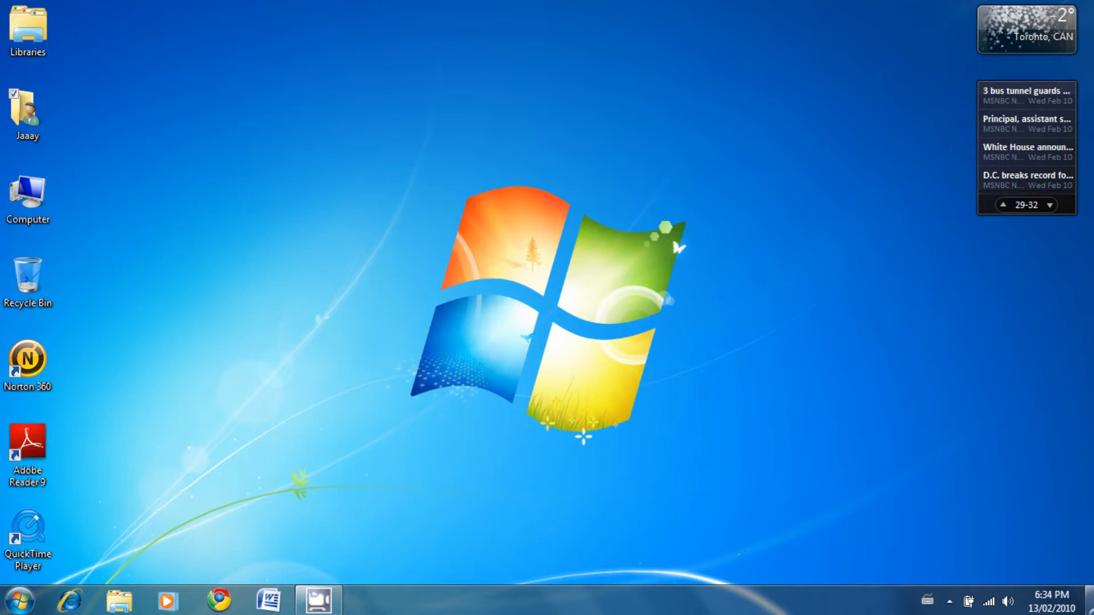
{"action": "left_click", "coordinate": [1050, 204]}
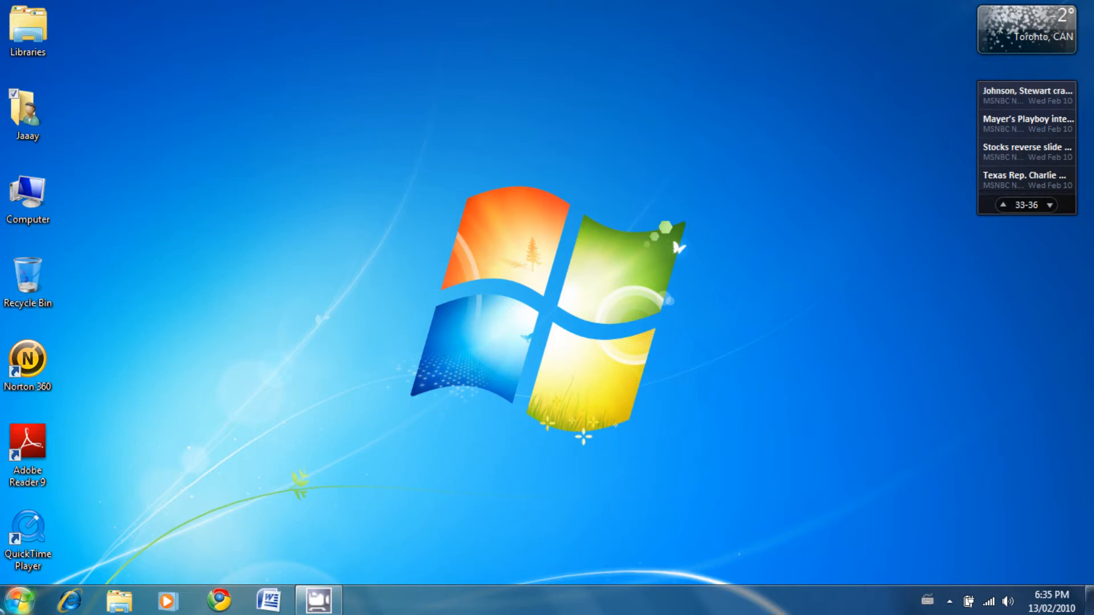
{"action": "left_click", "coordinate": [16, 600]}
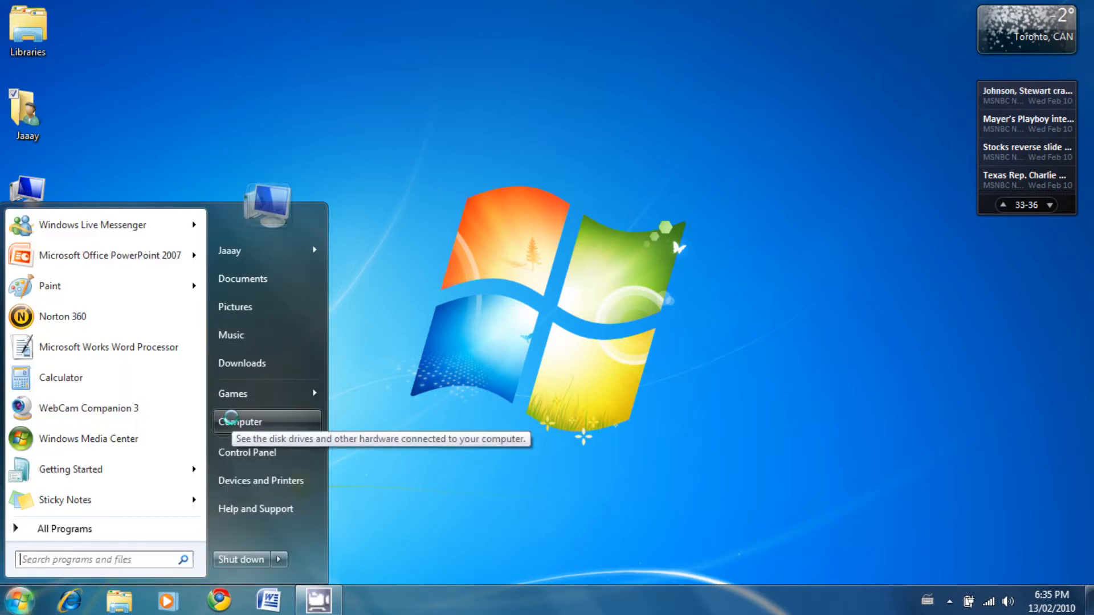
{"action": "right_click", "coordinate": [240, 422]}
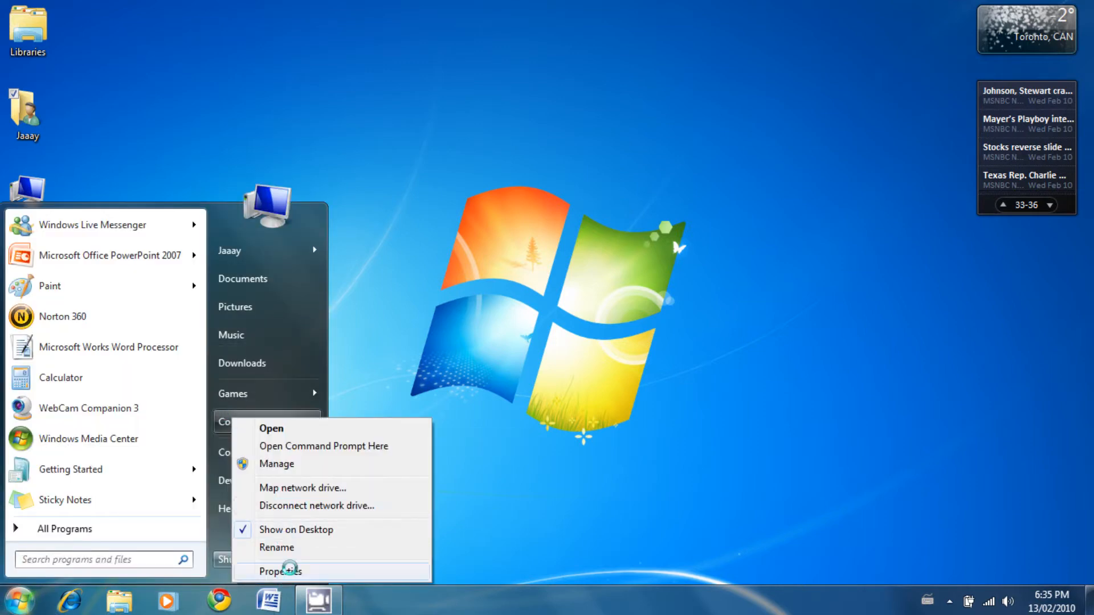
{"action": "left_click", "coordinate": [280, 571]}
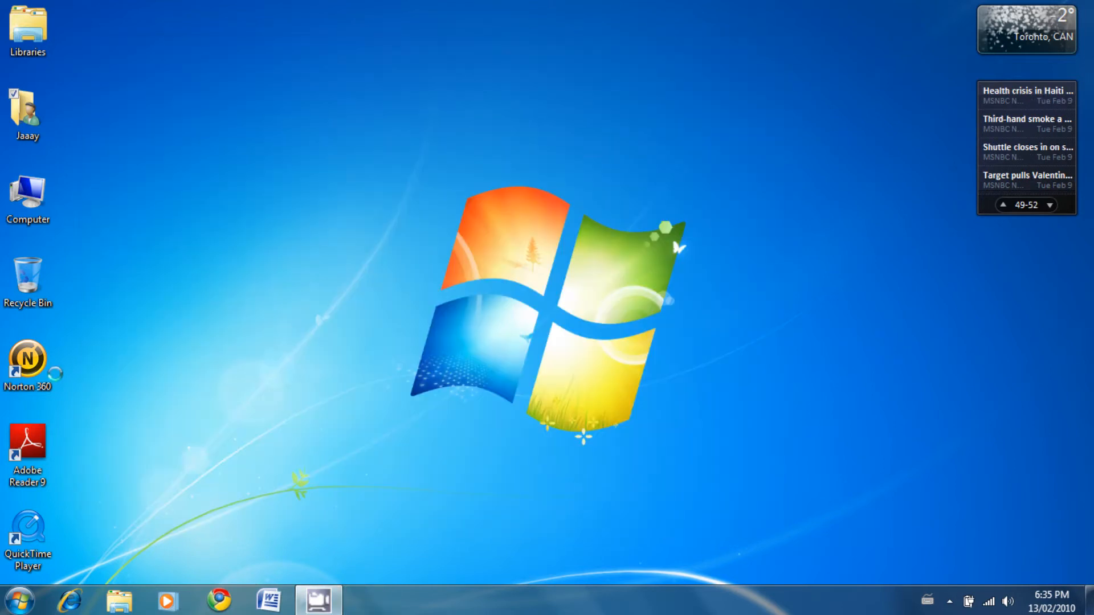
- Browse All Programs in the Start menu and pin the Adobe Reader 9 shortcut
{"action": "left_click", "coordinate": [19, 600]}
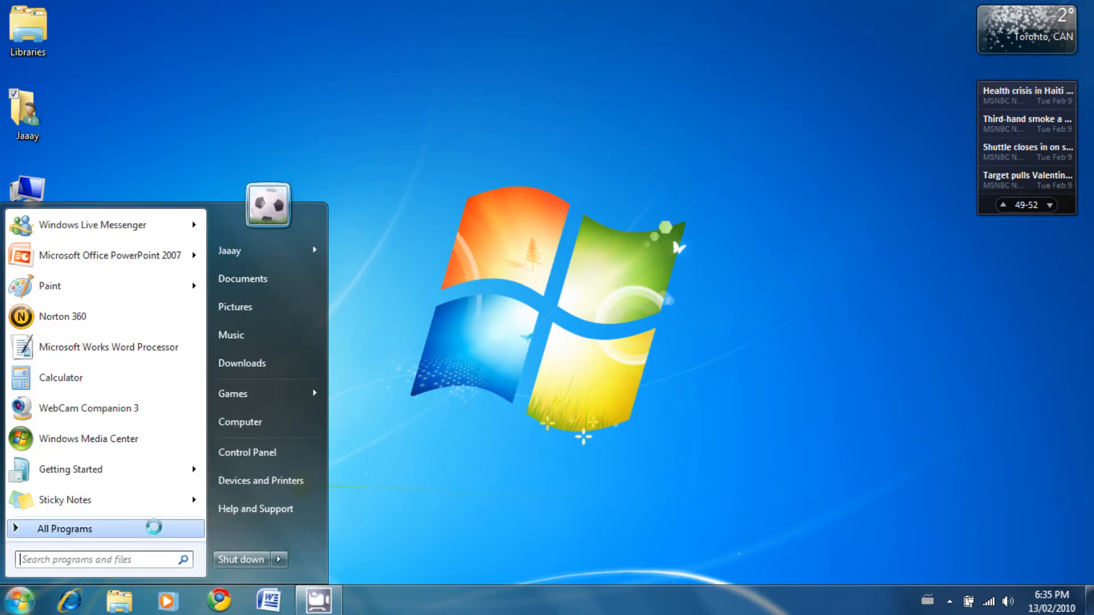
{"action": "left_click", "coordinate": [65, 527]}
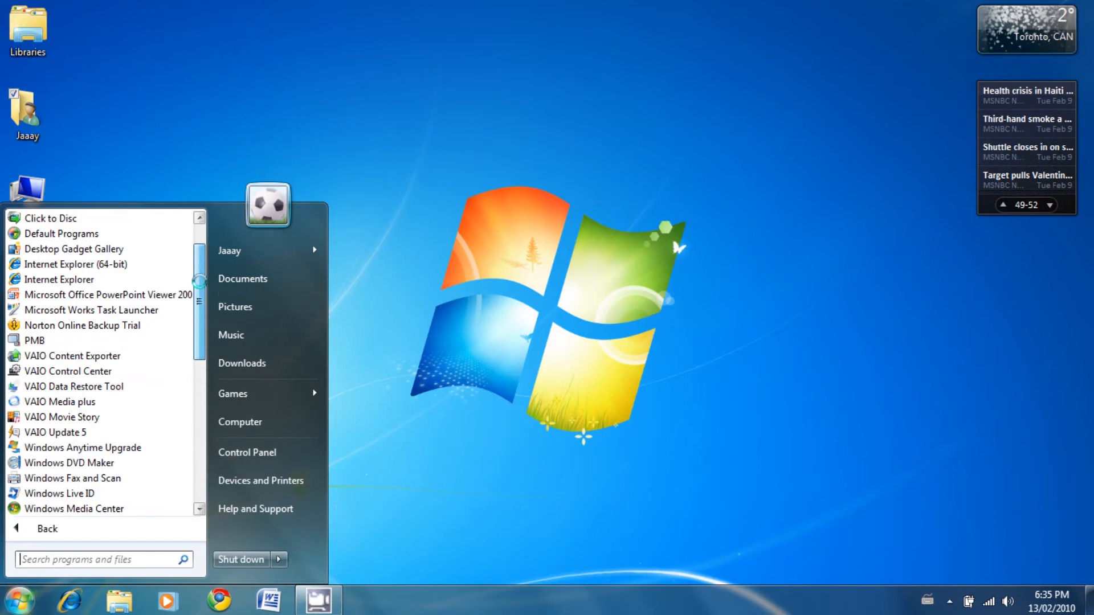
{"action": "scroll", "scroll_direction": "up", "scroll_amount": 3}
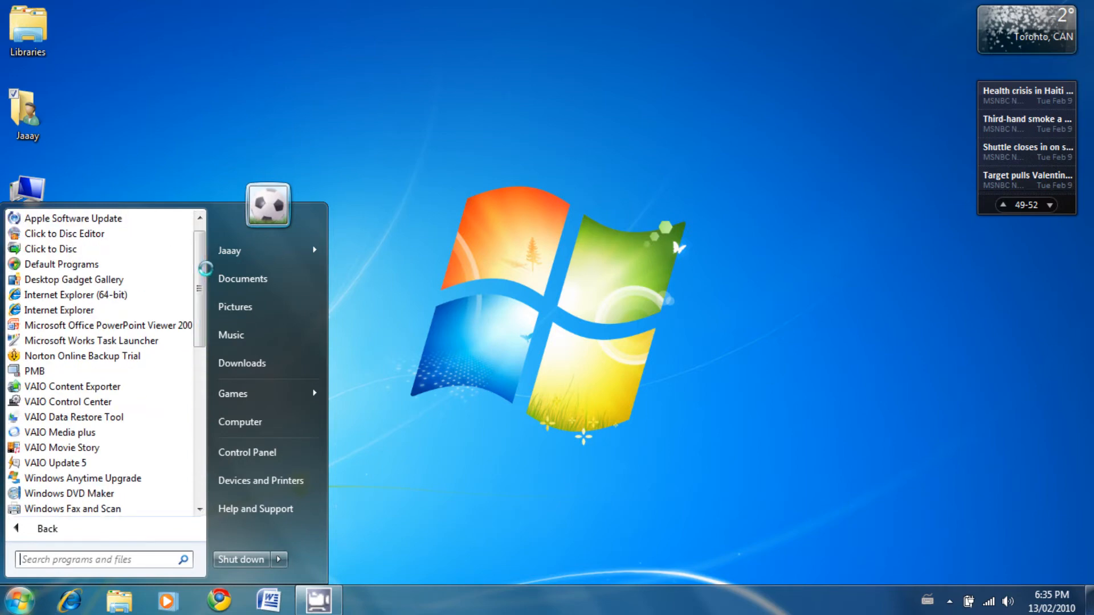
{"action": "scroll", "scroll_direction": "down", "scroll_amount": 3}
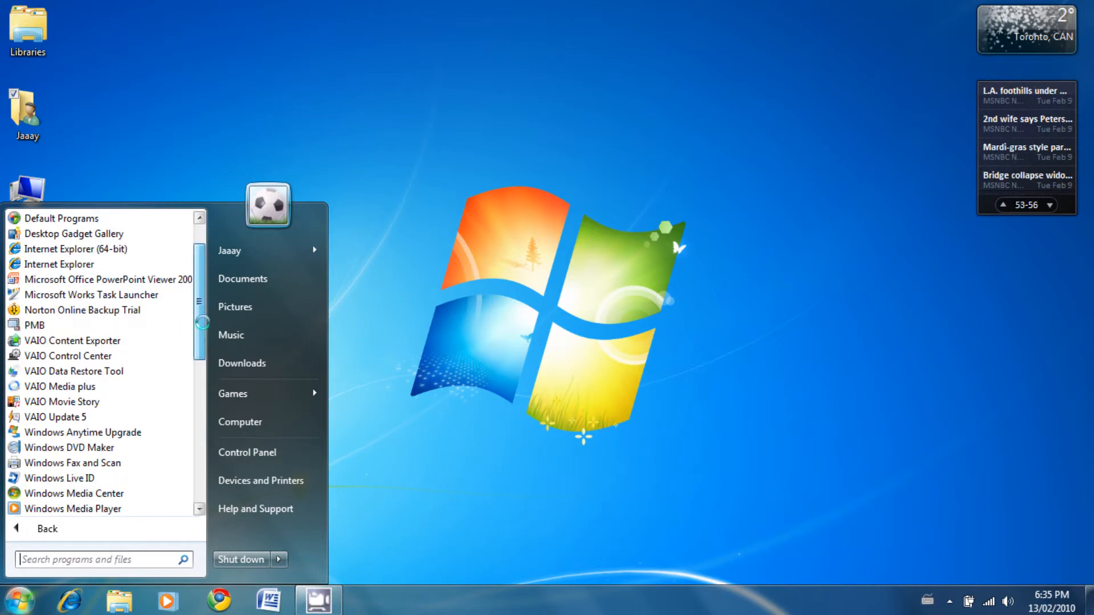
{"action": "scroll", "scroll_direction": "down", "scroll_amount": 3}
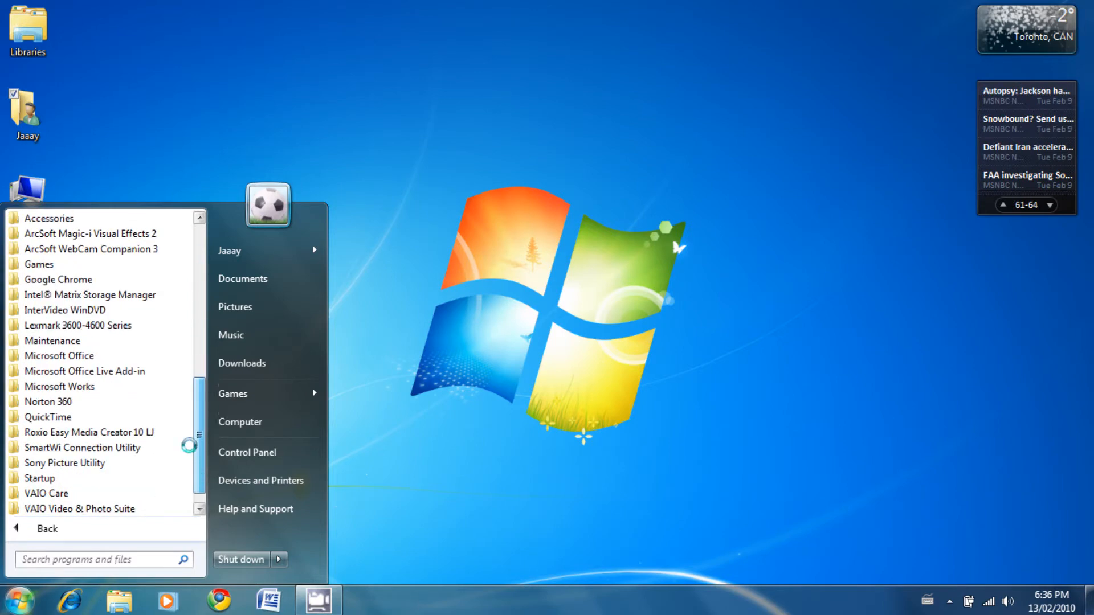
{"action": "scroll", "scroll_direction": "down", "scroll_amount": 3}
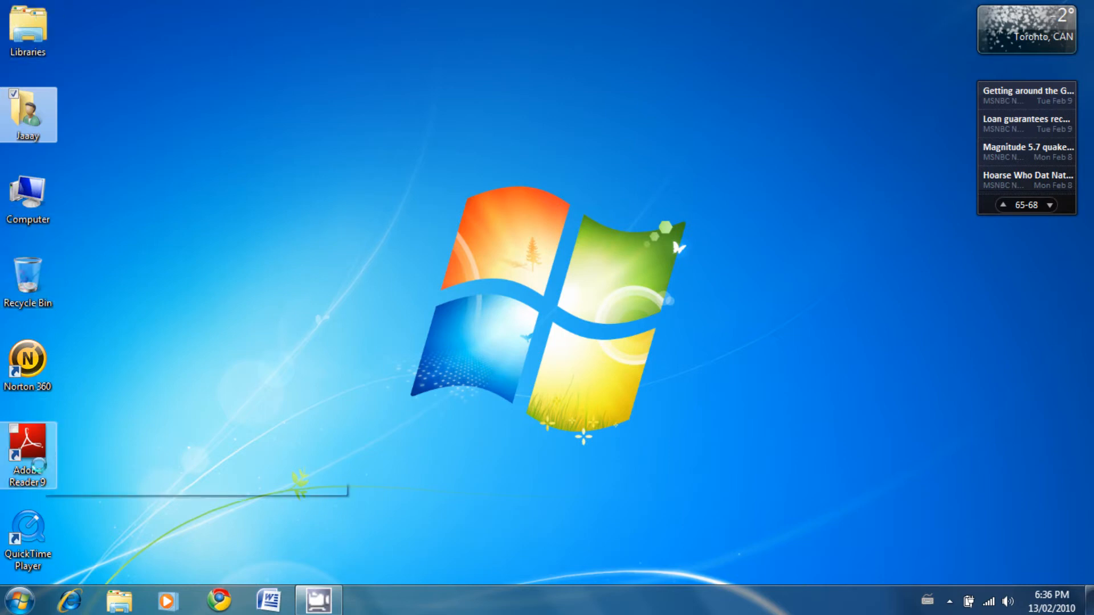
{"action": "right_click", "coordinate": [27, 453]}
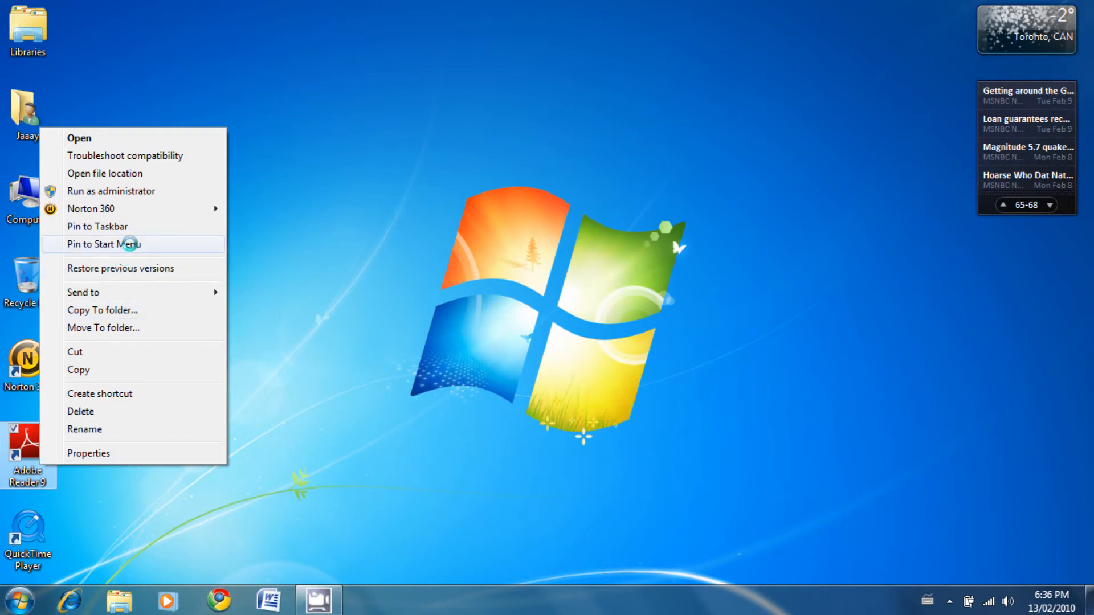
{"action": "left_click", "coordinate": [105, 244]}
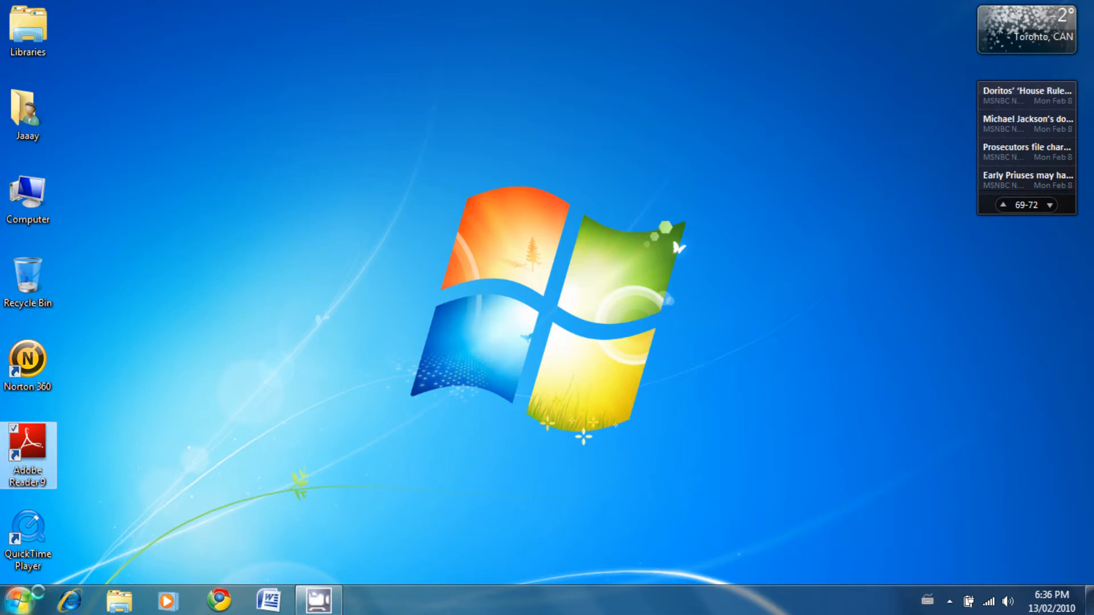
{"action": "mouse_move", "coordinate": [27, 454]}
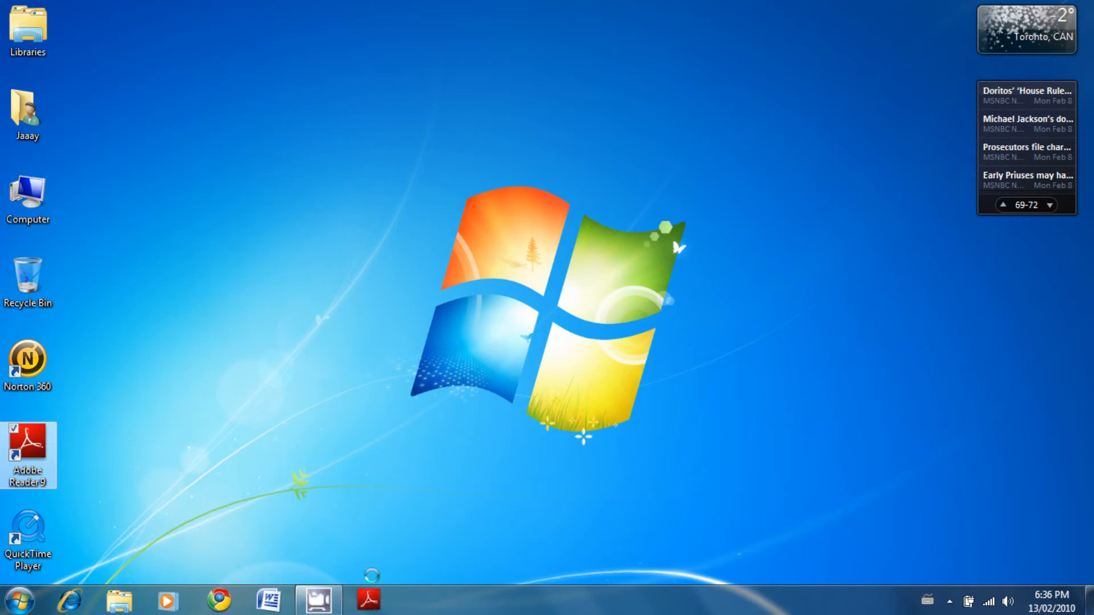
- Try the recent Winter Update 2010 Final file from Adobe Reader's jump list, keep the broken shortcut, then unpin Adobe Reader 9 from the taskbar
{"action": "right_click", "coordinate": [369, 600]}
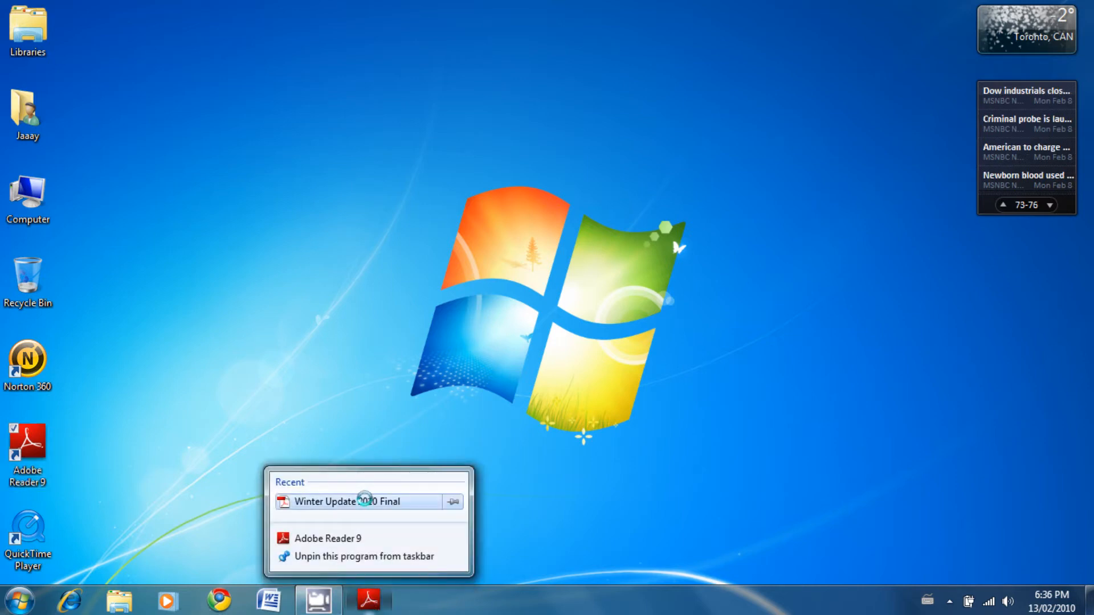
{"action": "left_click", "coordinate": [342, 501]}
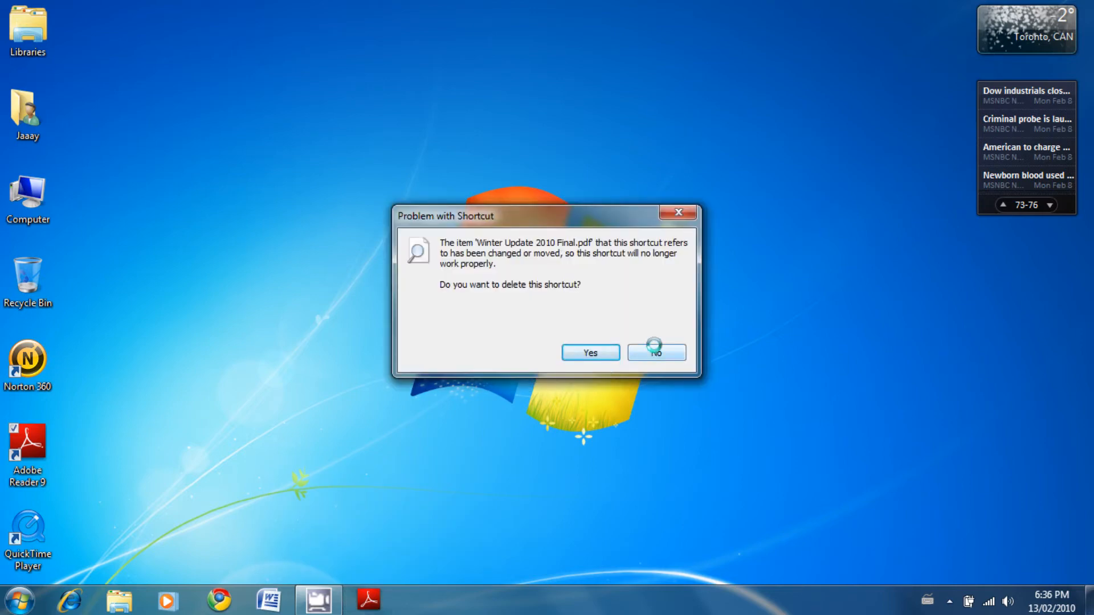
{"action": "left_click", "coordinate": [655, 352]}
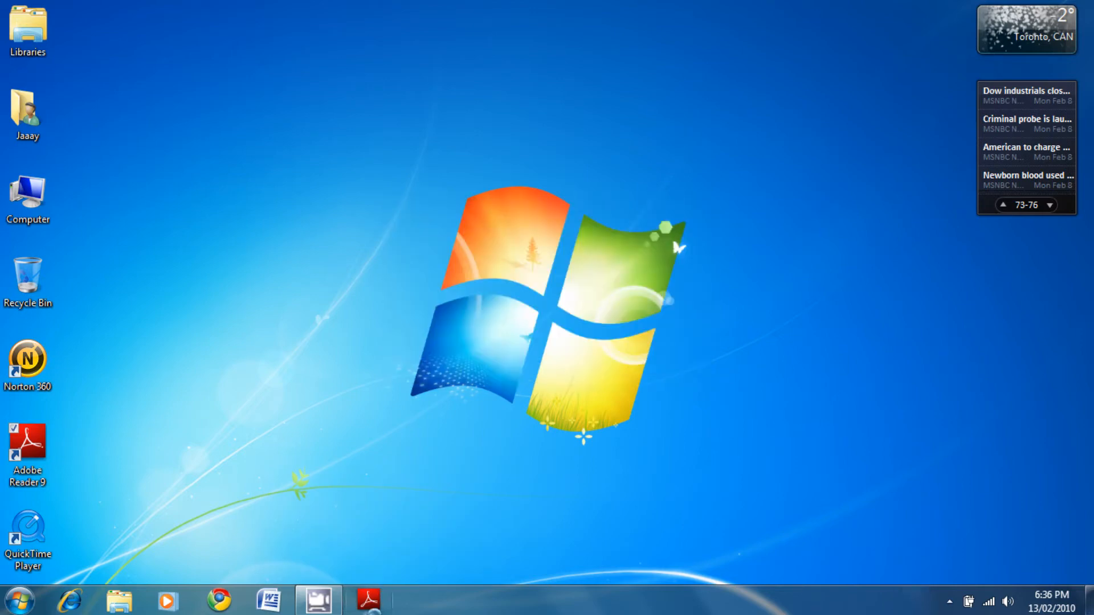
{"action": "right_click", "coordinate": [368, 601]}
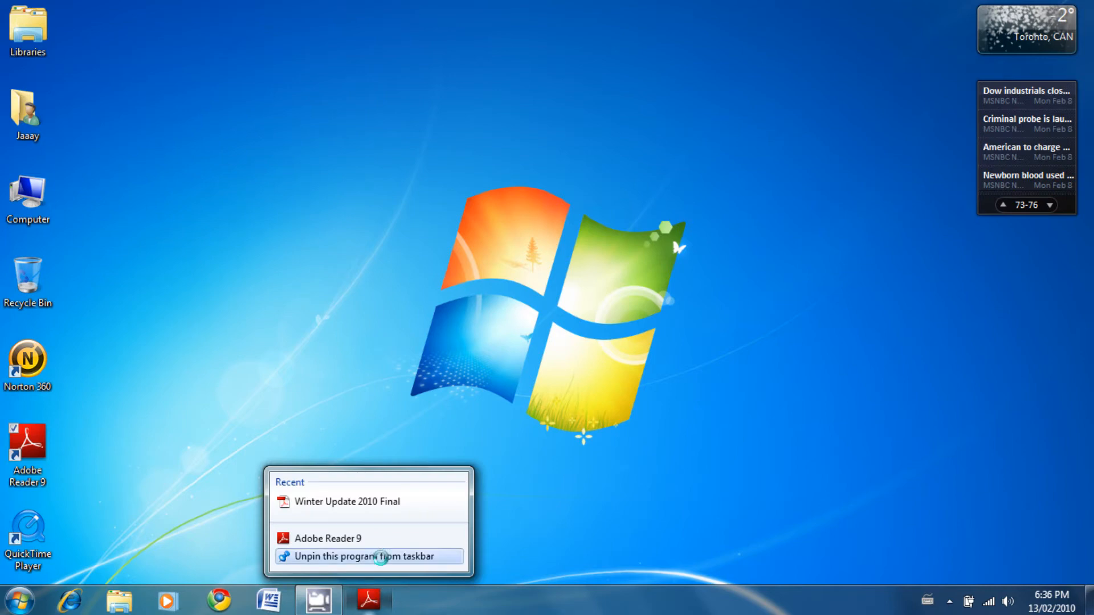
{"action": "left_click", "coordinate": [369, 556]}
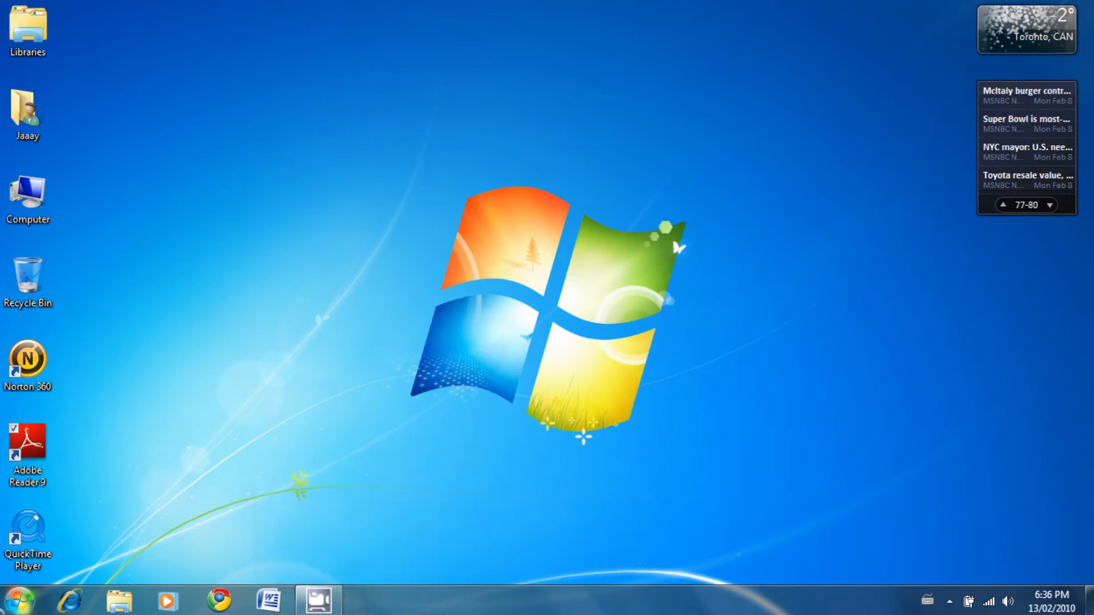
- Open the Camping Outdoors document in Word from the Documents library
{"action": "left_click", "coordinate": [15, 600]}
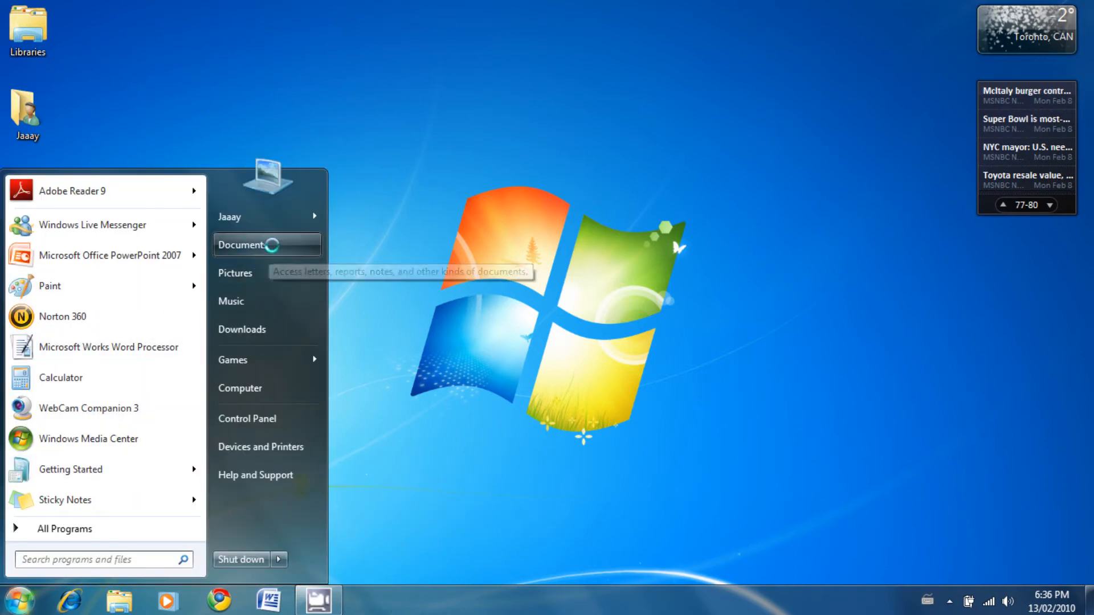
{"action": "left_click", "coordinate": [249, 244]}
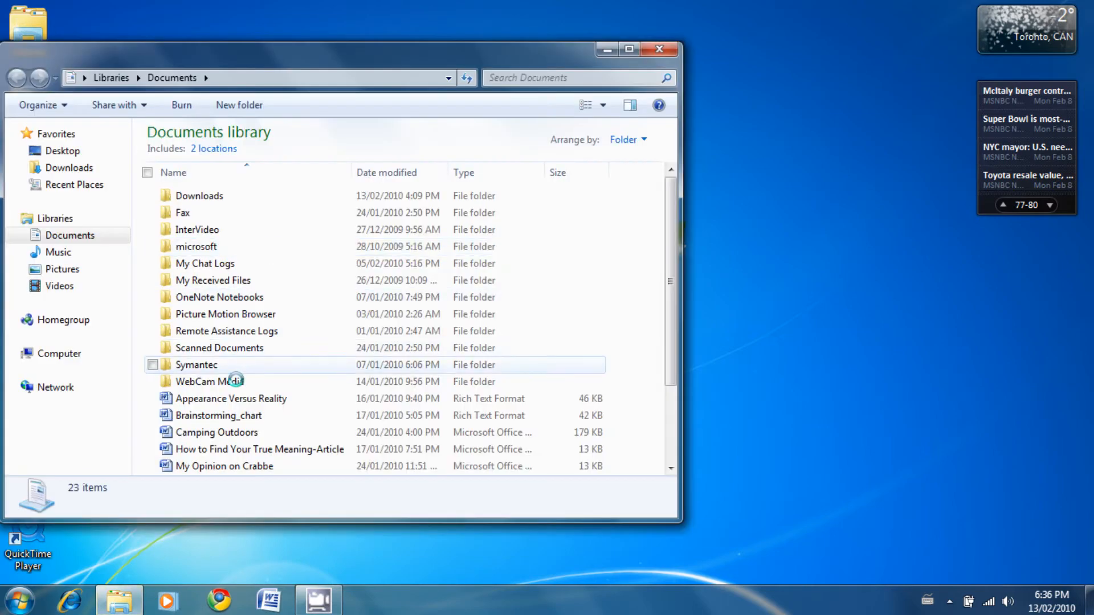
{"action": "left_click", "coordinate": [218, 432]}
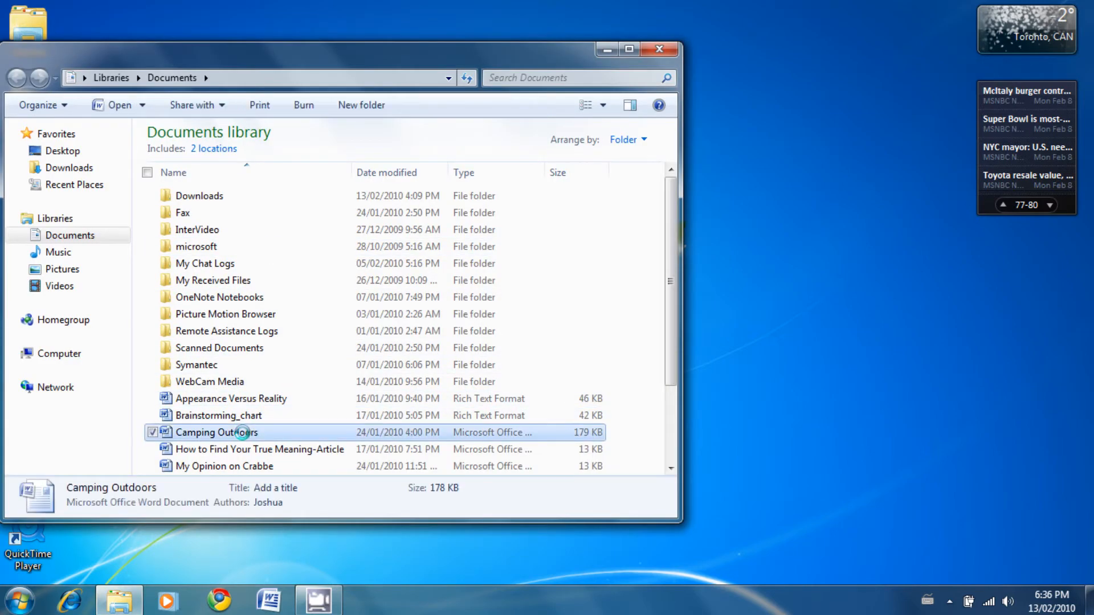
{"action": "double_click", "coordinate": [216, 433]}
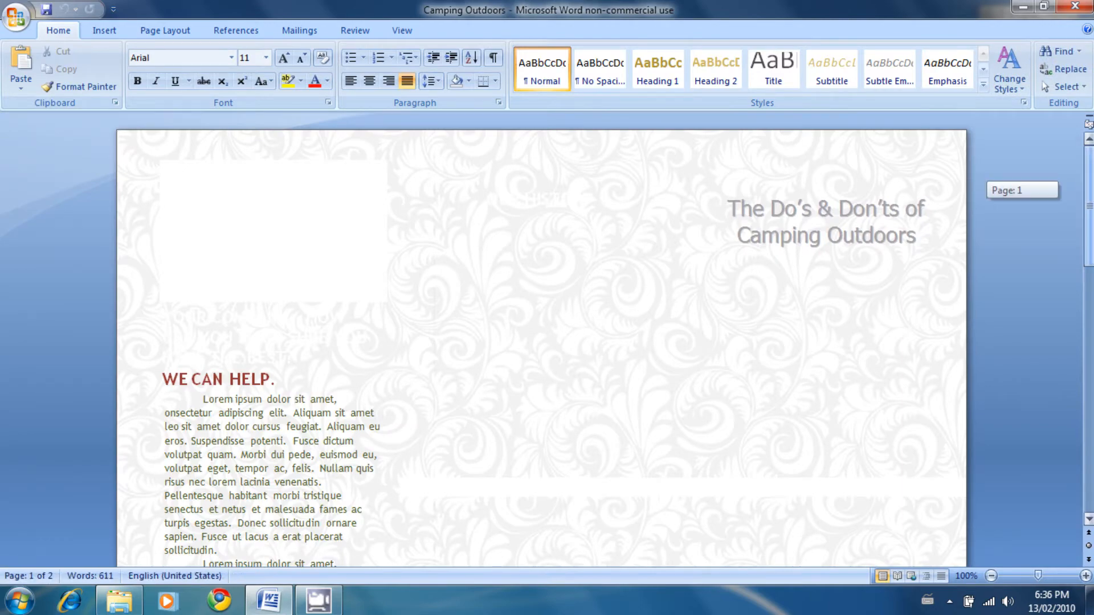
- Scroll down the Camping Outdoors document and bring up the Start menu
{"action": "scroll", "scroll_direction": "down", "scroll_amount": 3}
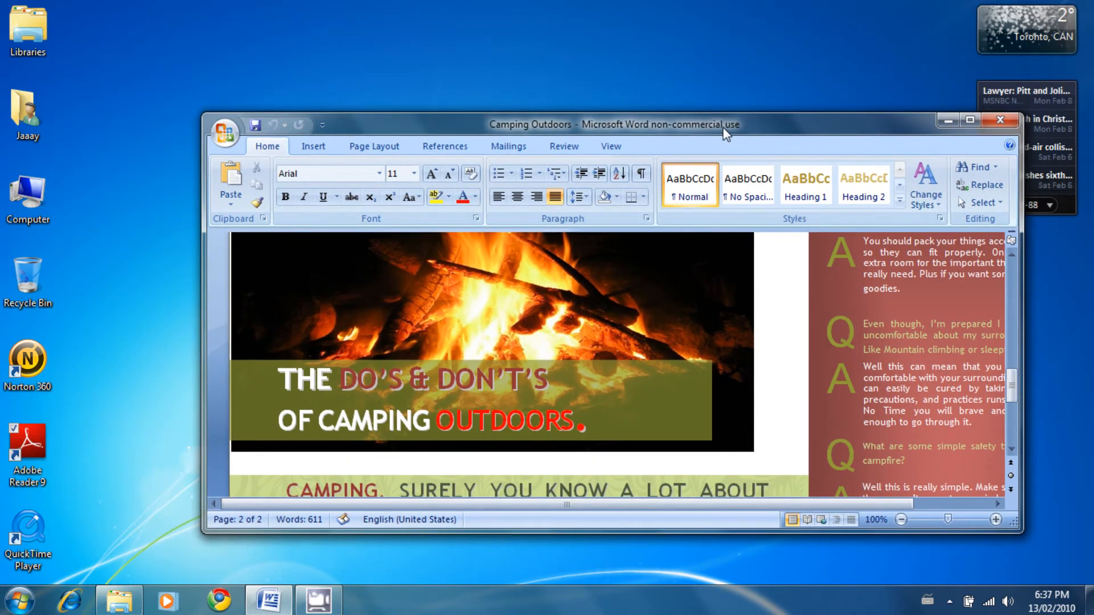
{"action": "left_click", "coordinate": [19, 600]}
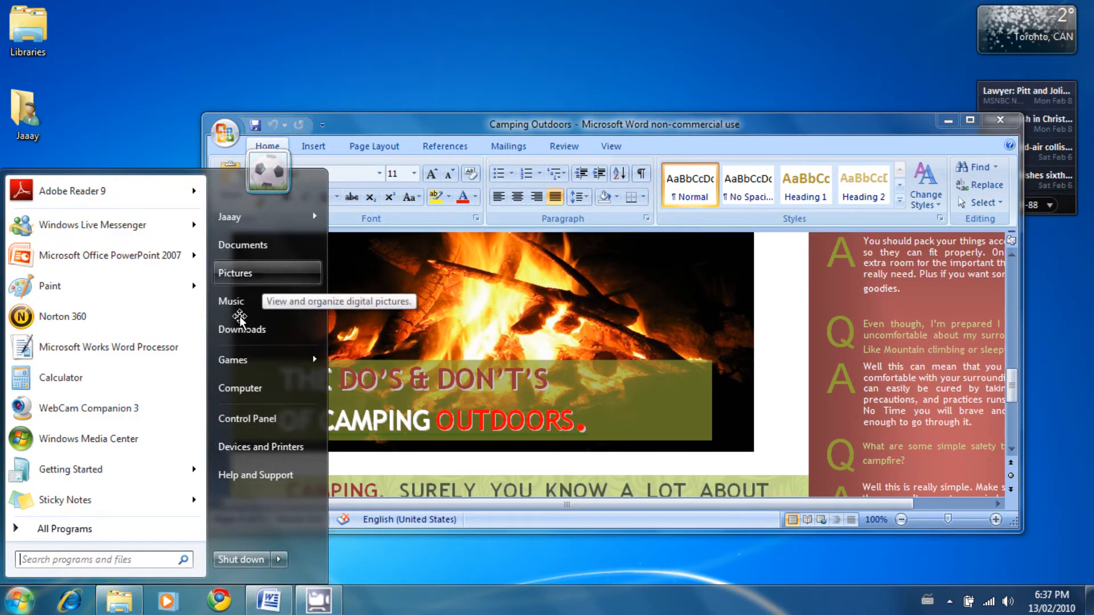
{"action": "mouse_move", "coordinate": [244, 245]}
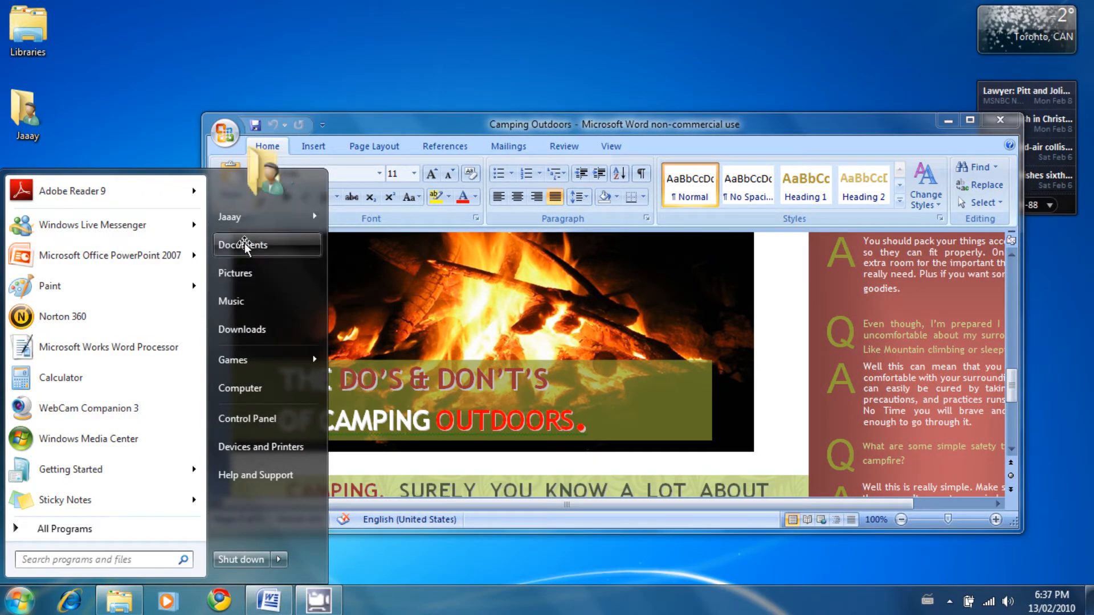
- Open Travel_Log-Presentation(2) in PowerPoint from Documents and place it beside the Word document
{"action": "left_click", "coordinate": [243, 245]}
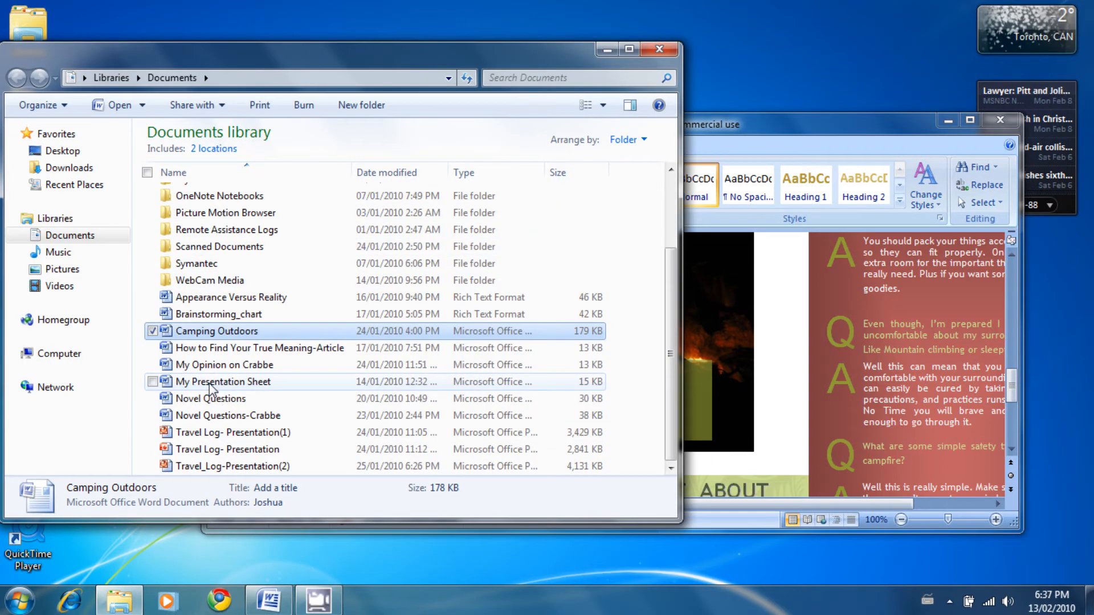
{"action": "left_click", "coordinate": [233, 466]}
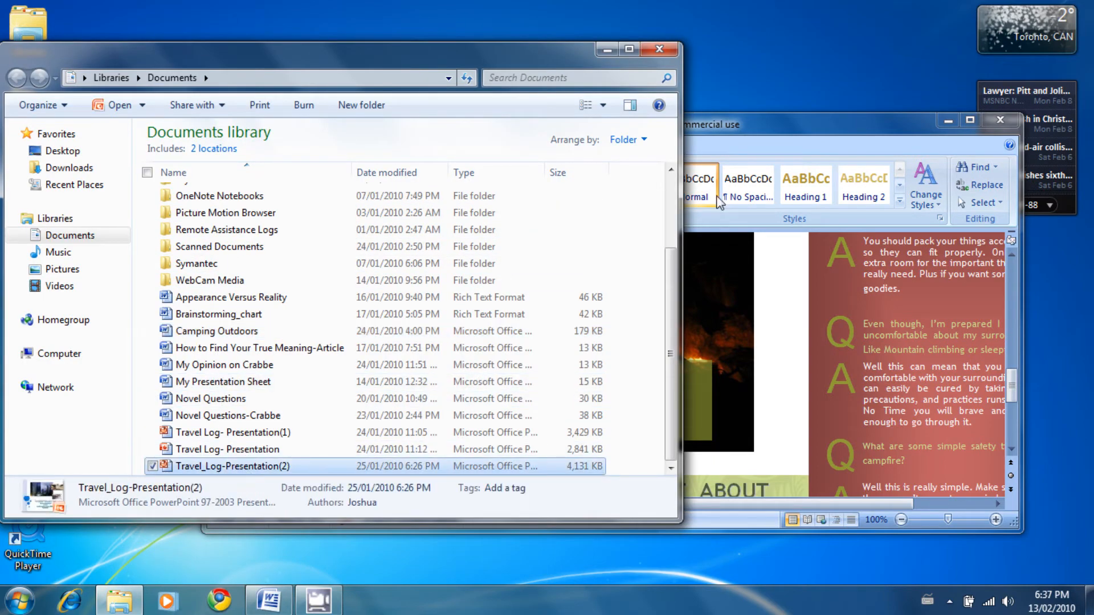
{"action": "double_click", "coordinate": [234, 466]}
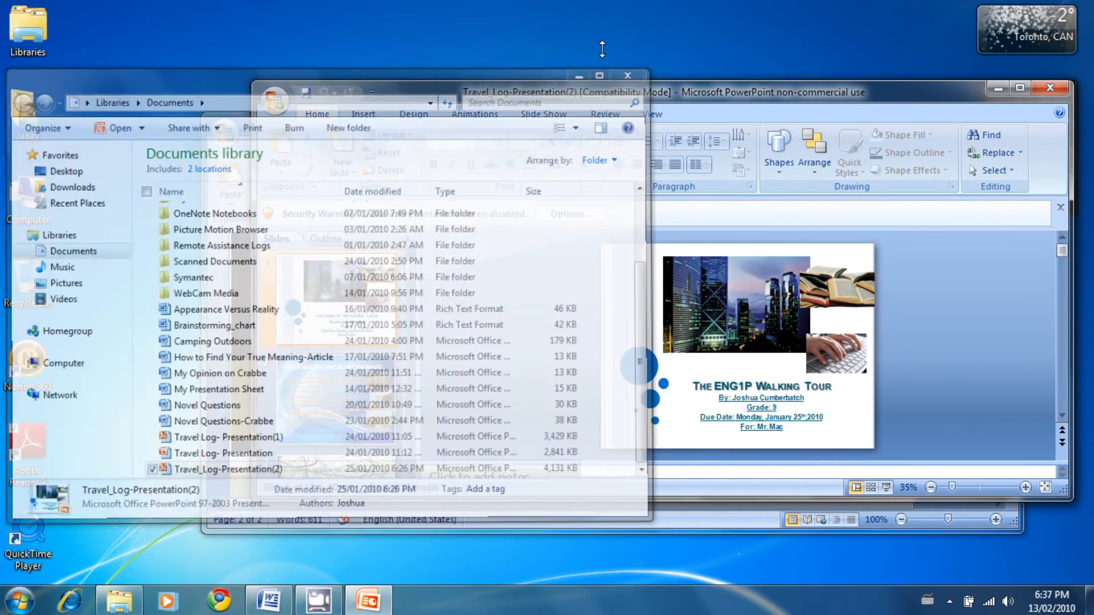
{"action": "left_click", "coordinate": [600, 91]}
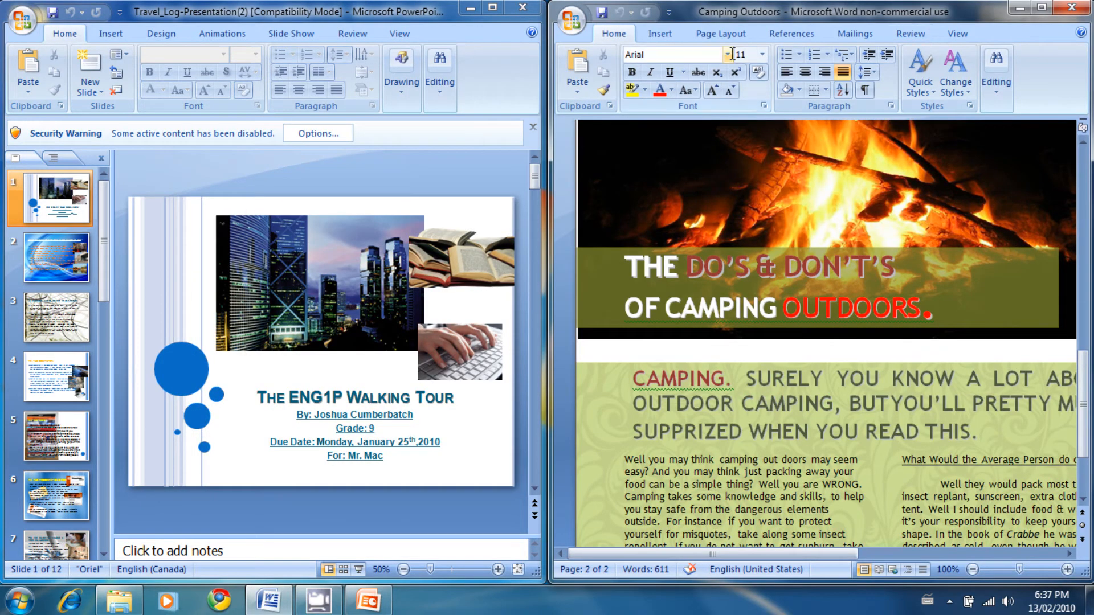
{"action": "mouse_move", "coordinate": [730, 54]}
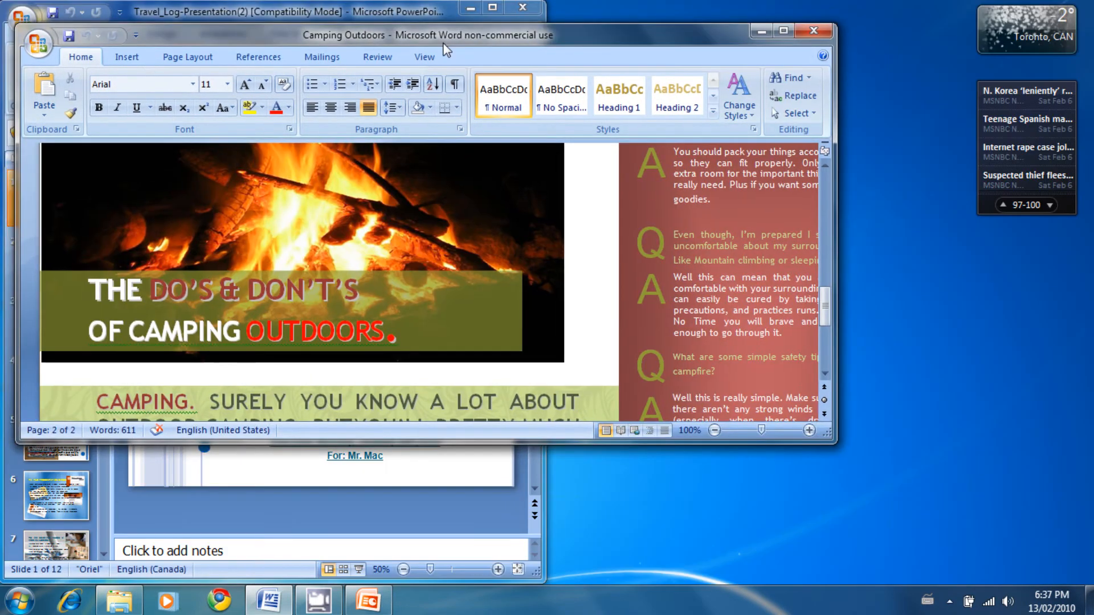
- Maximize the Travel_Log presentation, then close it, leaving only the Word document
{"action": "left_click", "coordinate": [279, 10]}
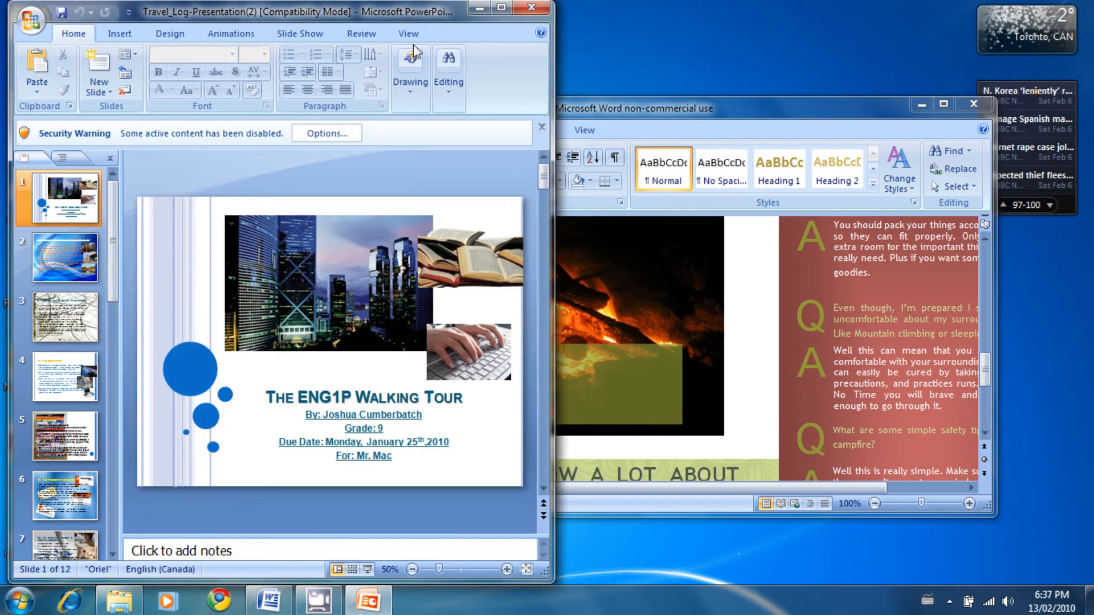
{"action": "left_click", "coordinate": [501, 8]}
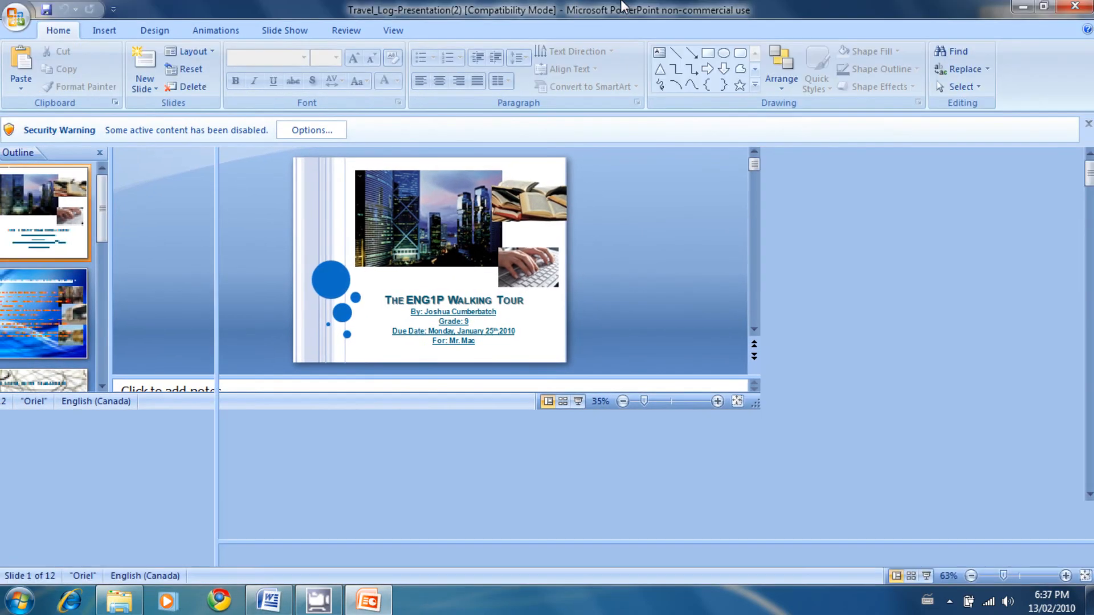
{"action": "left_click", "coordinate": [268, 600]}
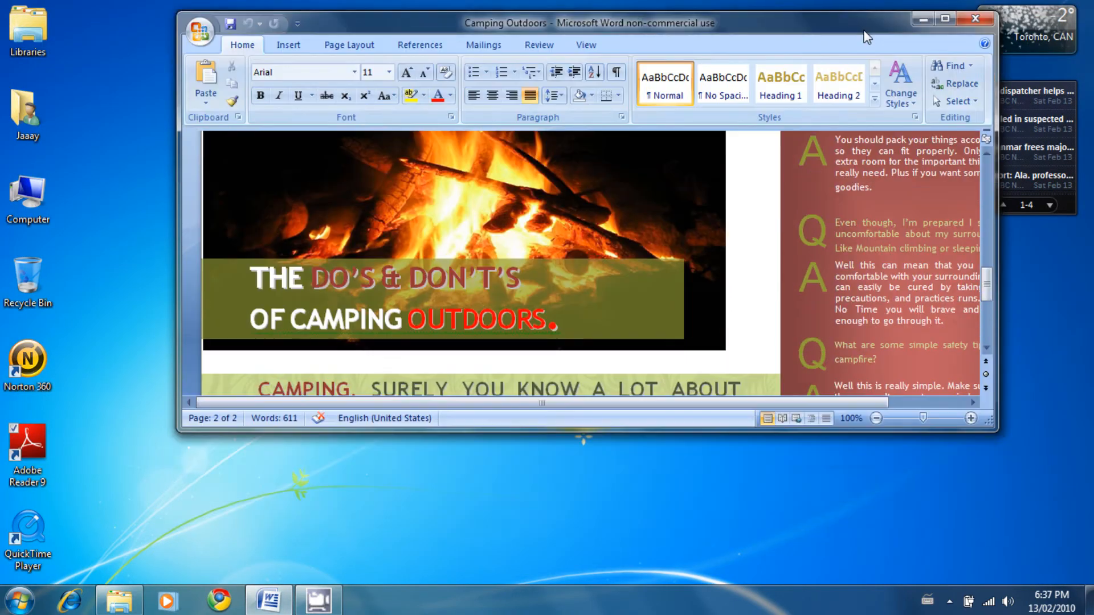
- Minimize the Camping Outdoors document, view Adobe Reader 9's Start menu options, then dismiss the menu
{"action": "left_click", "coordinate": [944, 19]}
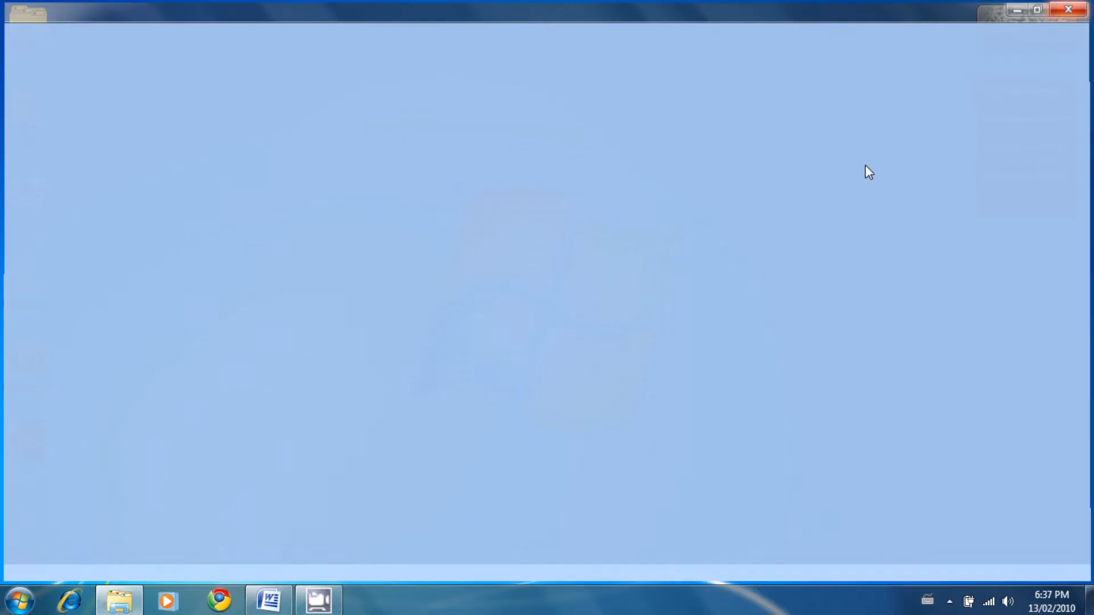
{"action": "left_click", "coordinate": [1069, 9]}
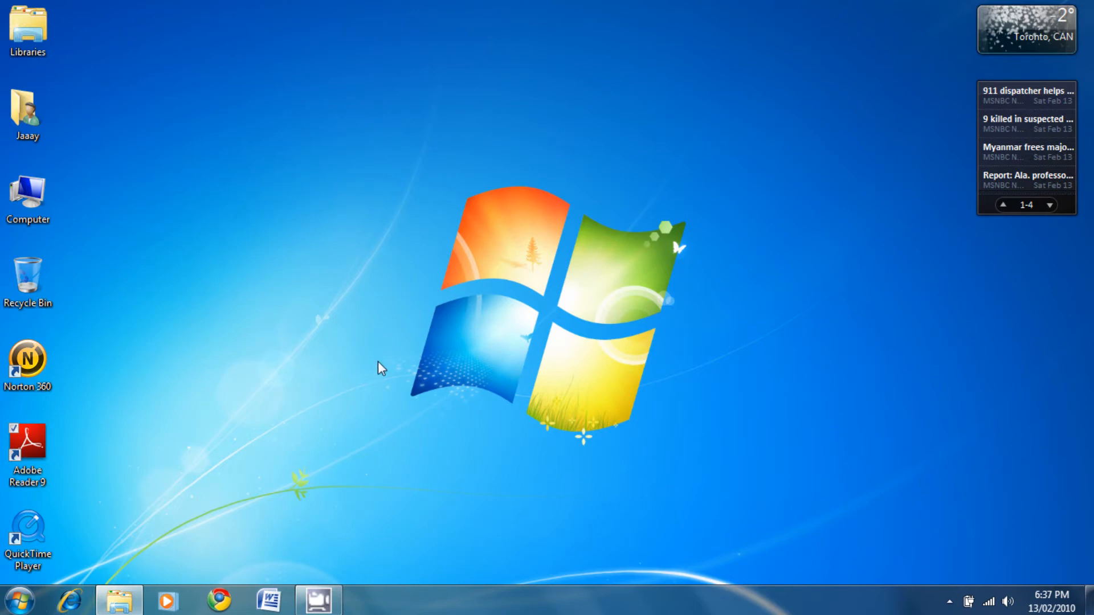
{"action": "left_click", "coordinate": [1051, 203]}
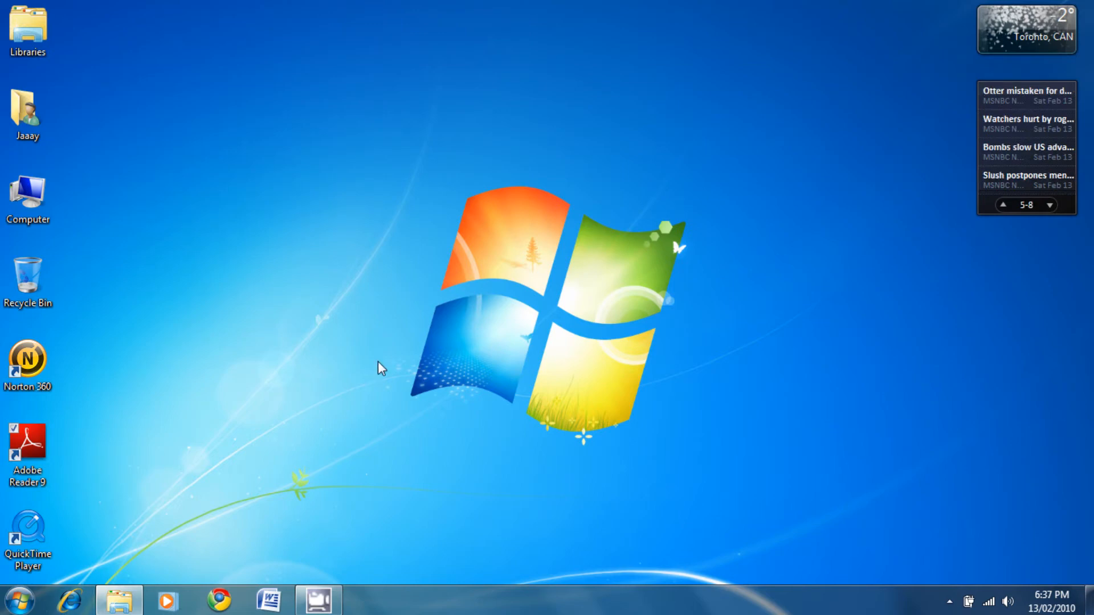
{"action": "left_click", "coordinate": [19, 601]}
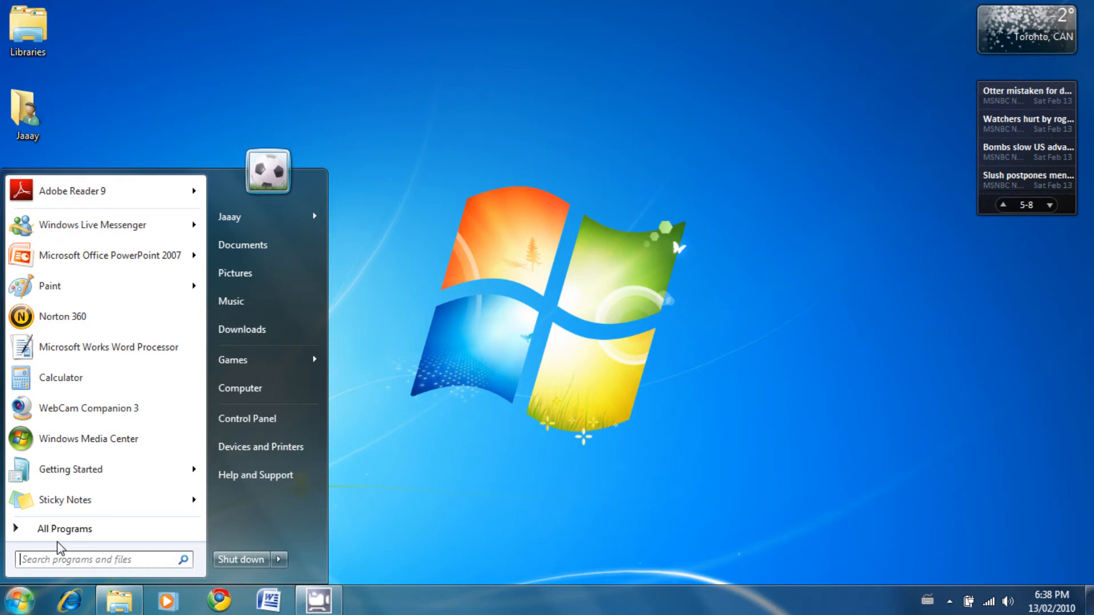
{"action": "right_click", "coordinate": [71, 191]}
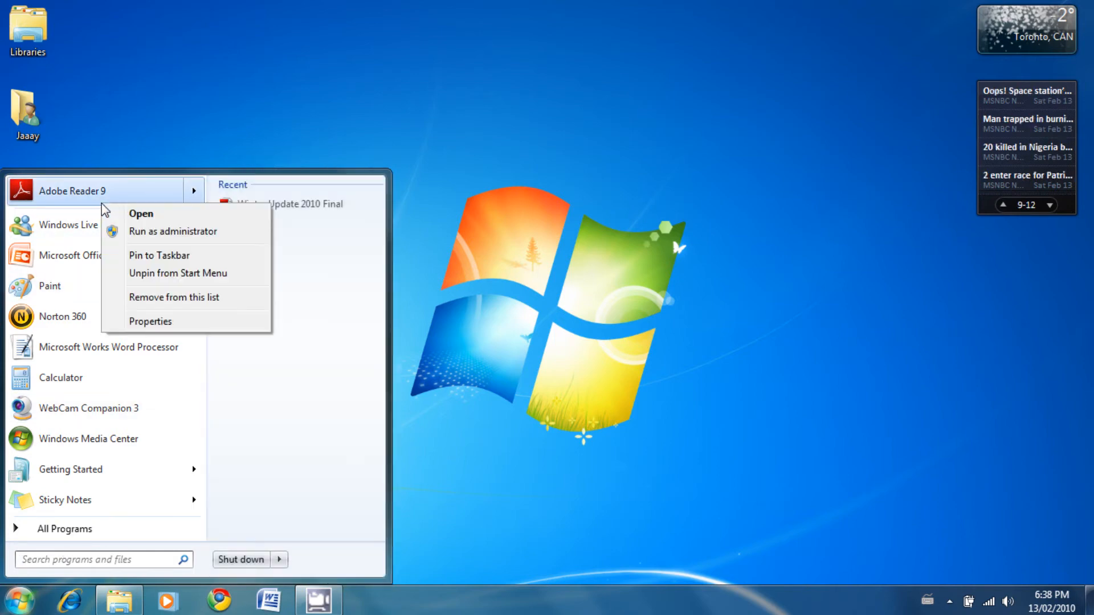
{"action": "mouse_move", "coordinate": [165, 272]}
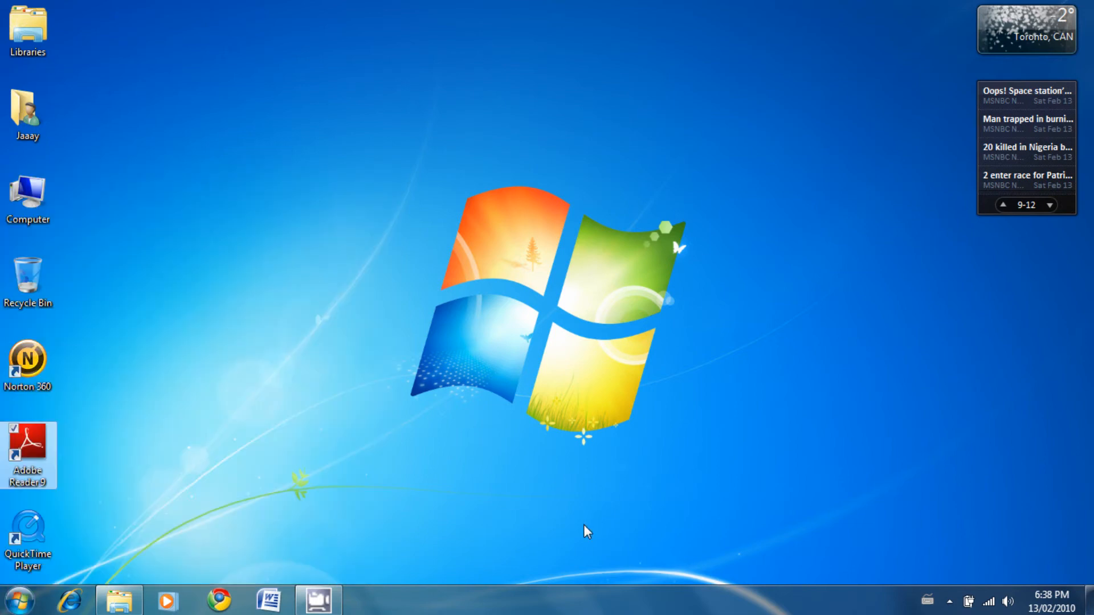
{"action": "left_click", "coordinate": [20, 599]}
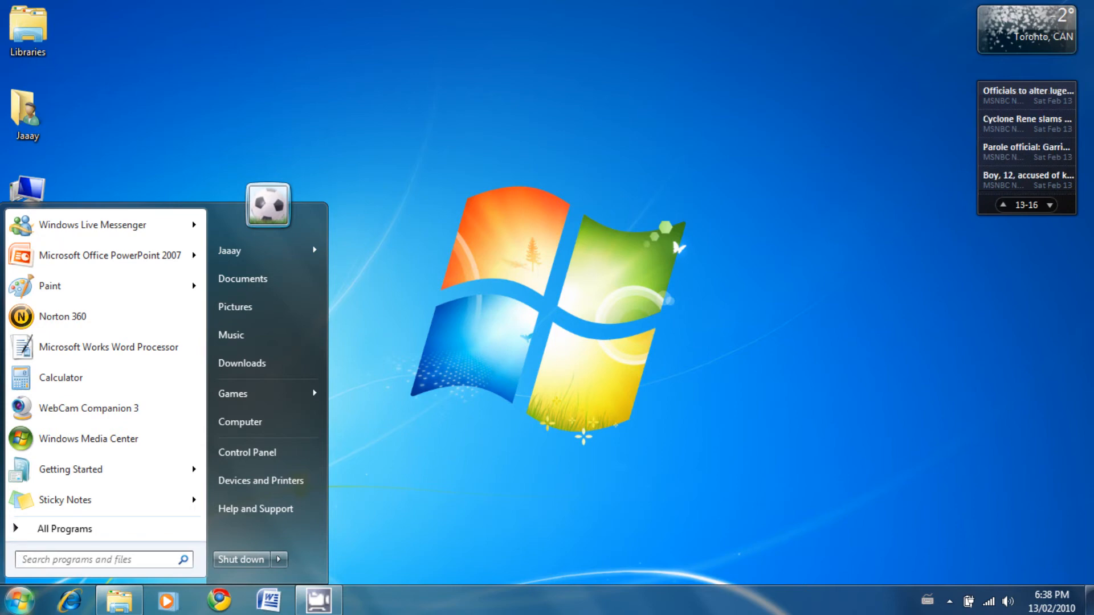
{"action": "left_click", "coordinate": [63, 529]}
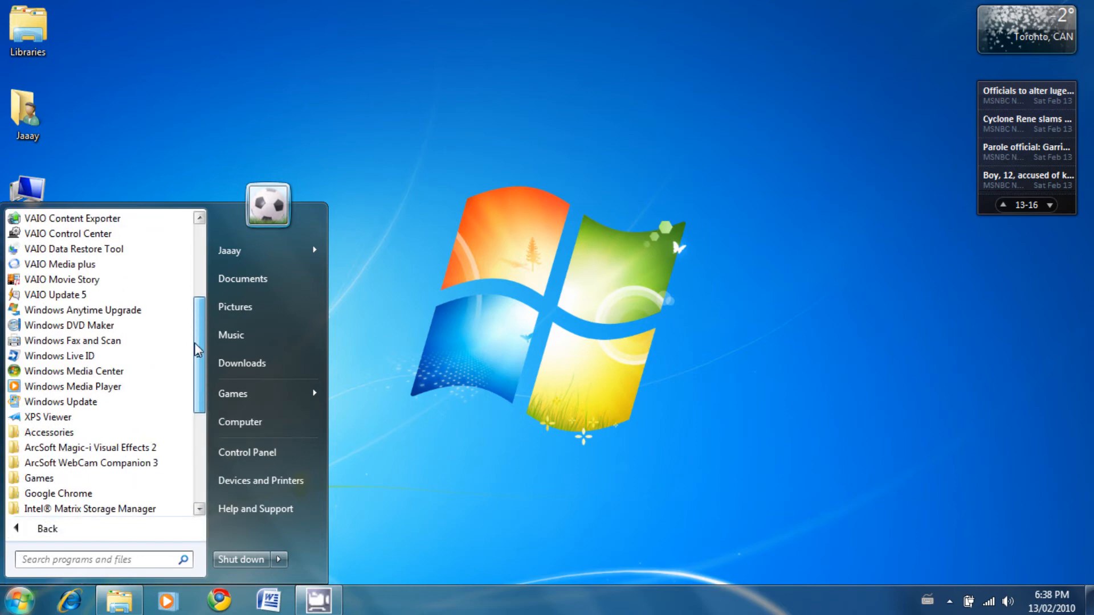
{"action": "scroll", "scroll_direction": "up", "scroll_amount": 3}
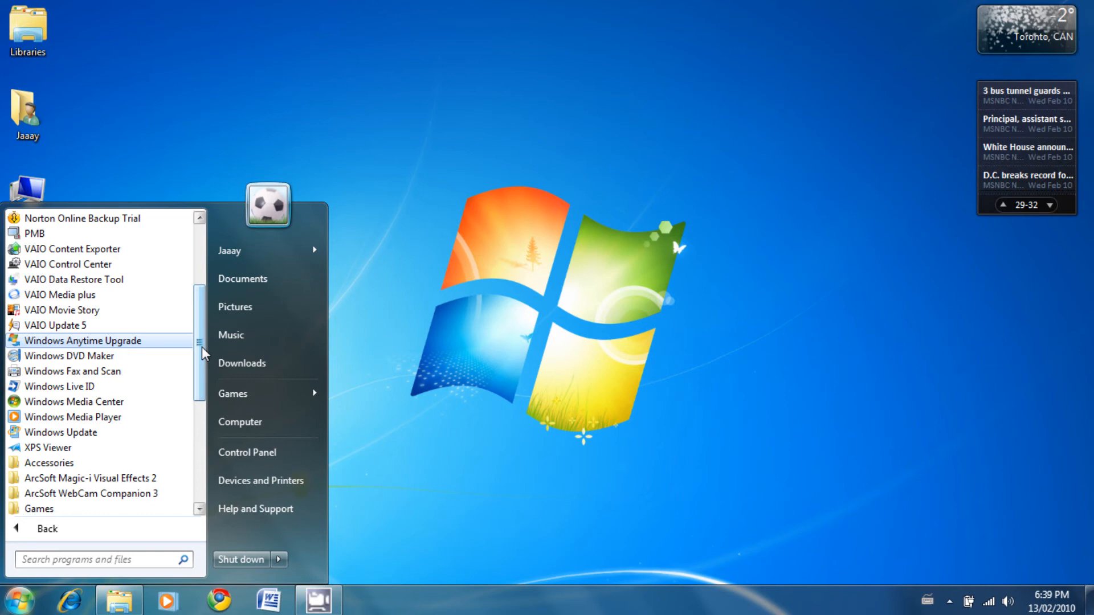
{"action": "scroll", "scroll_direction": "up", "scroll_amount": 3}
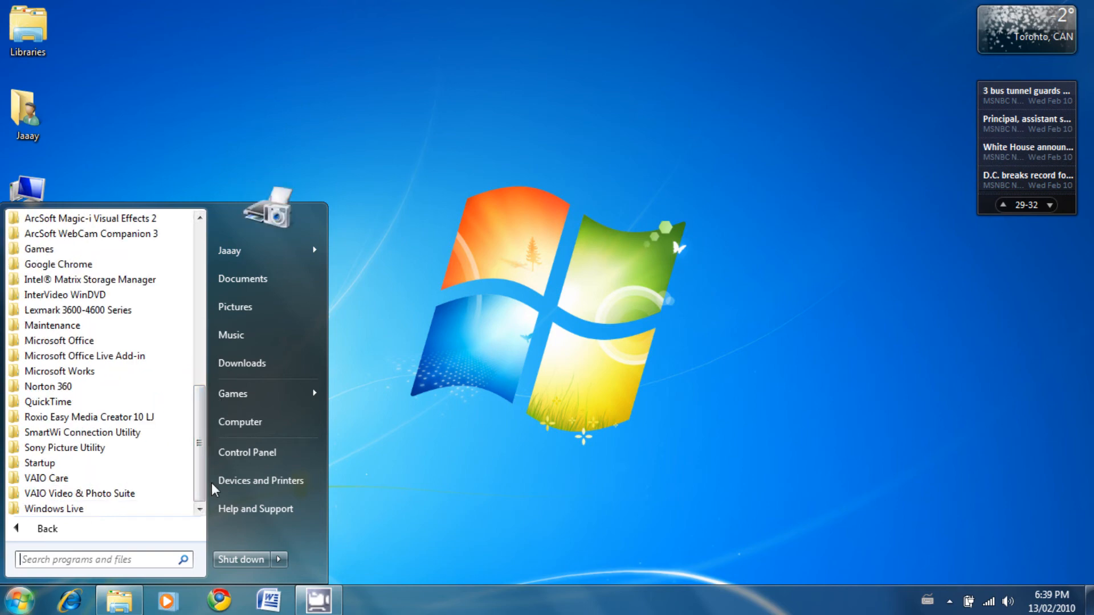
{"action": "mouse_move", "coordinate": [115, 446]}
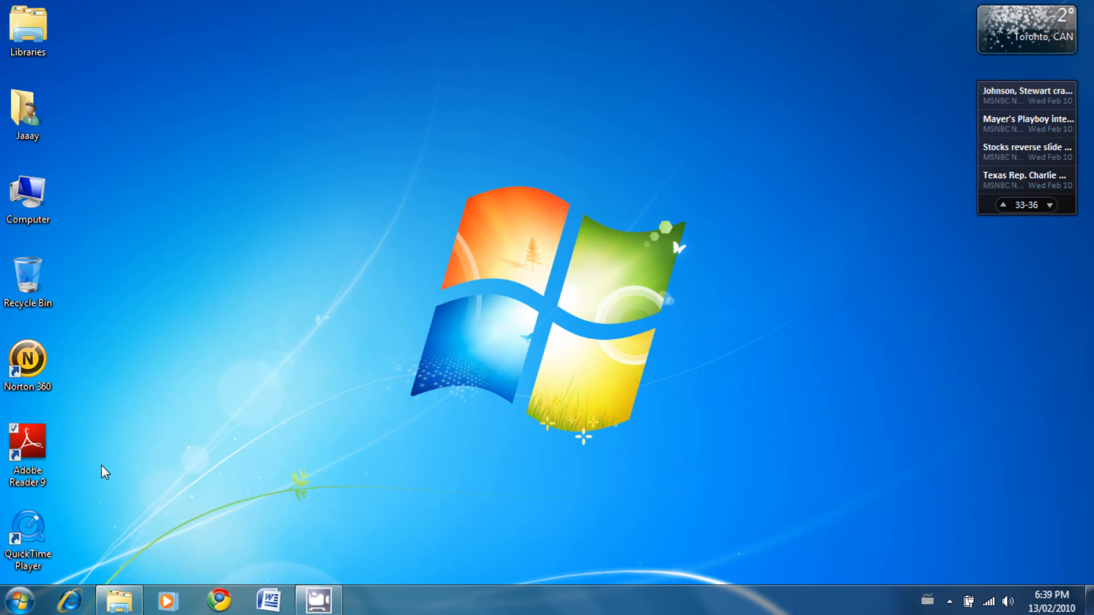
{"action": "mouse_move", "coordinate": [128, 434]}
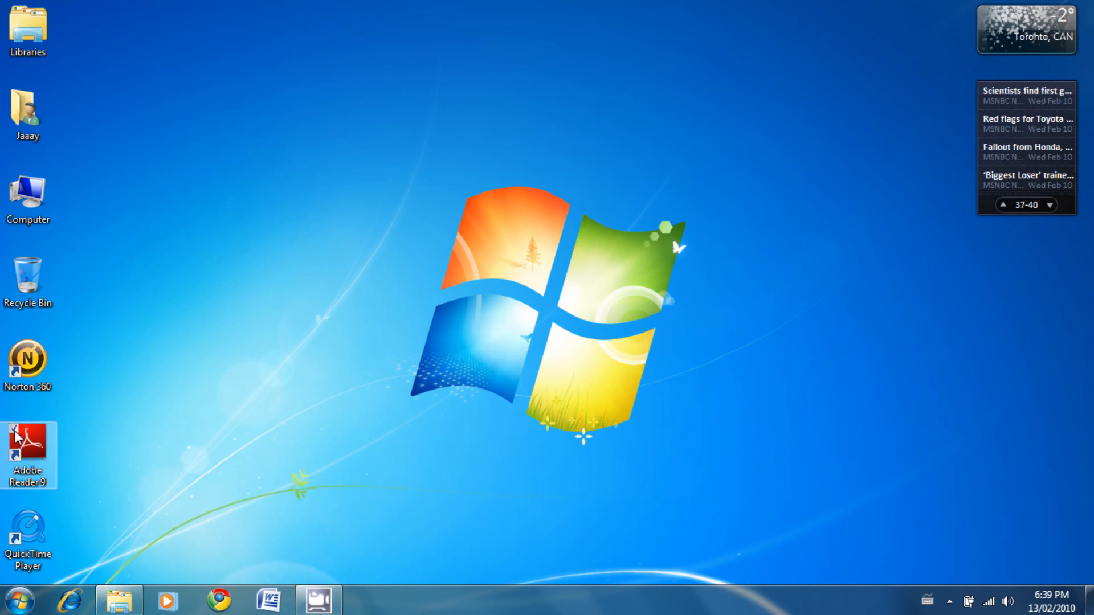
{"action": "mouse_move", "coordinate": [458, 328]}
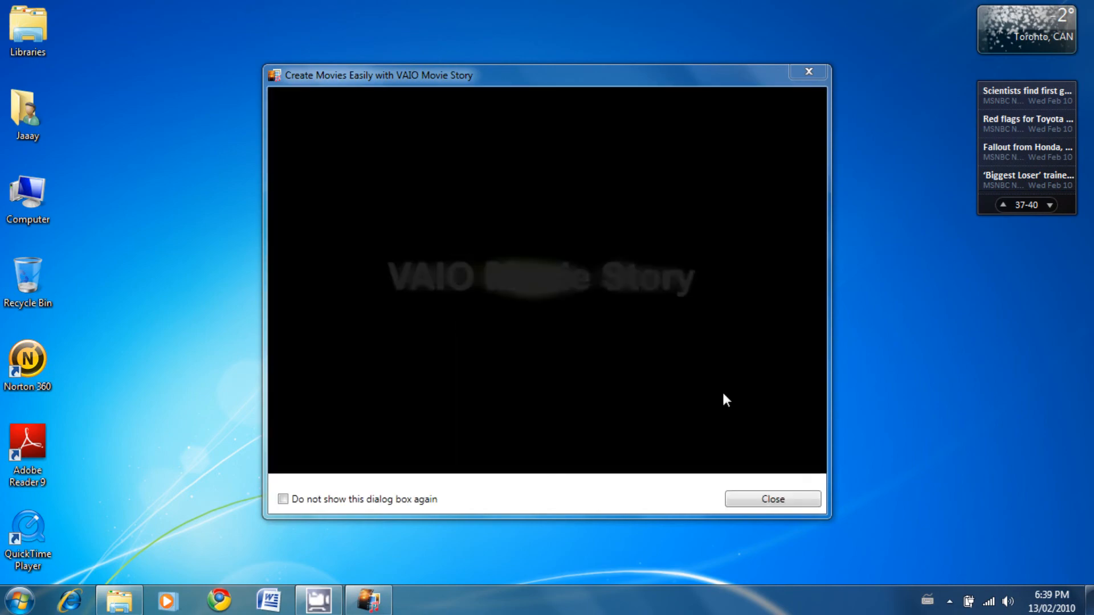
- Dismiss the VAIO Movie Story 'Create Movies Easily' intro video
{"action": "left_click", "coordinate": [772, 499]}
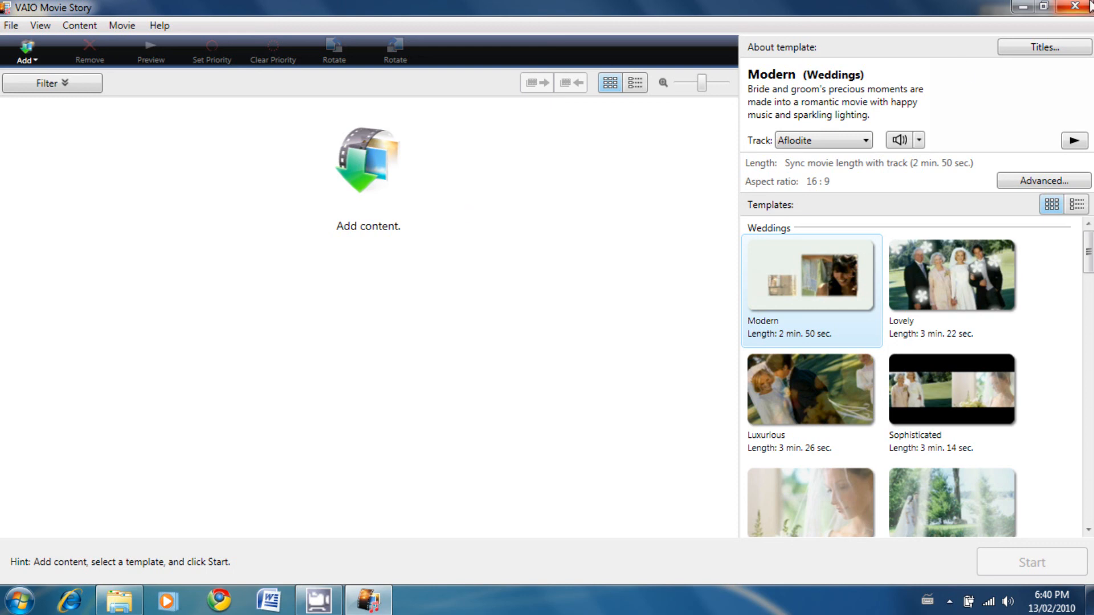
- Close VAIO Movie Story to return to the empty desktop
{"action": "left_click", "coordinate": [1057, 8]}
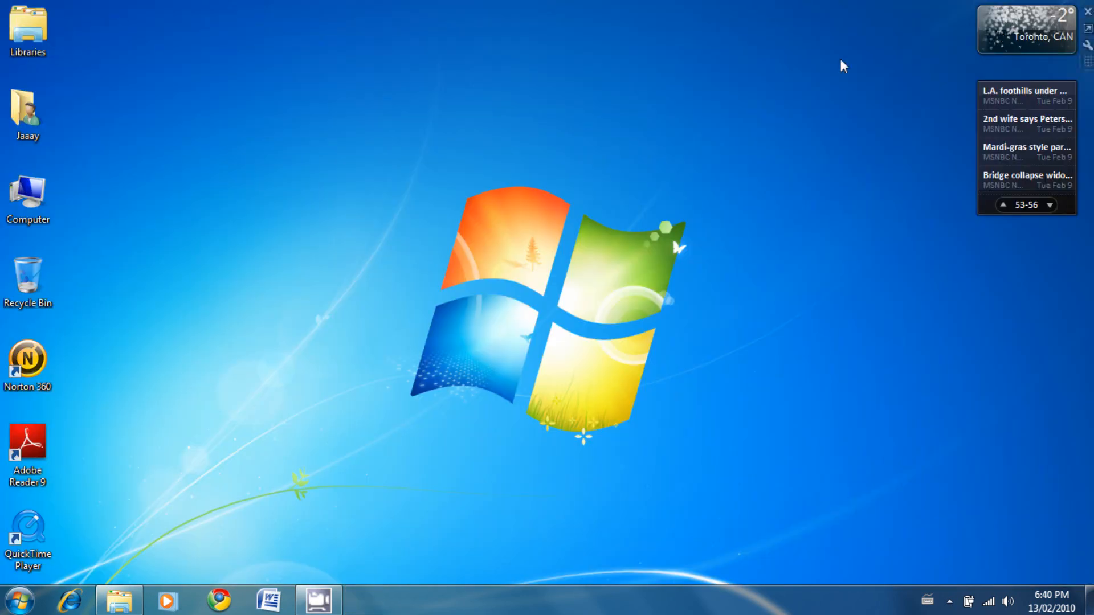
{"action": "left_click", "coordinate": [1049, 204]}
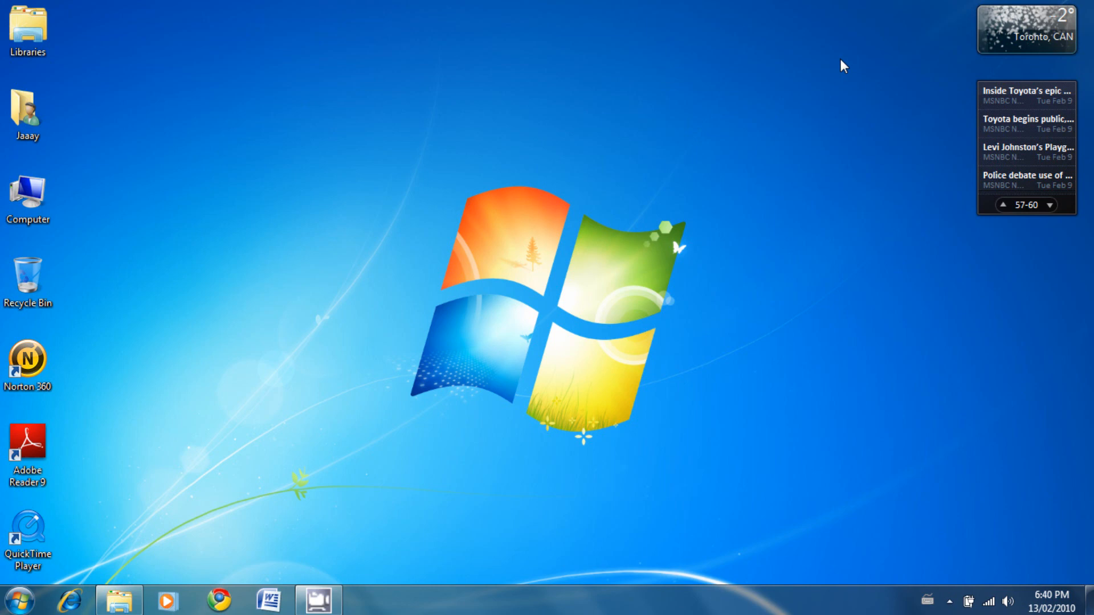
{"action": "left_click", "coordinate": [1049, 204]}
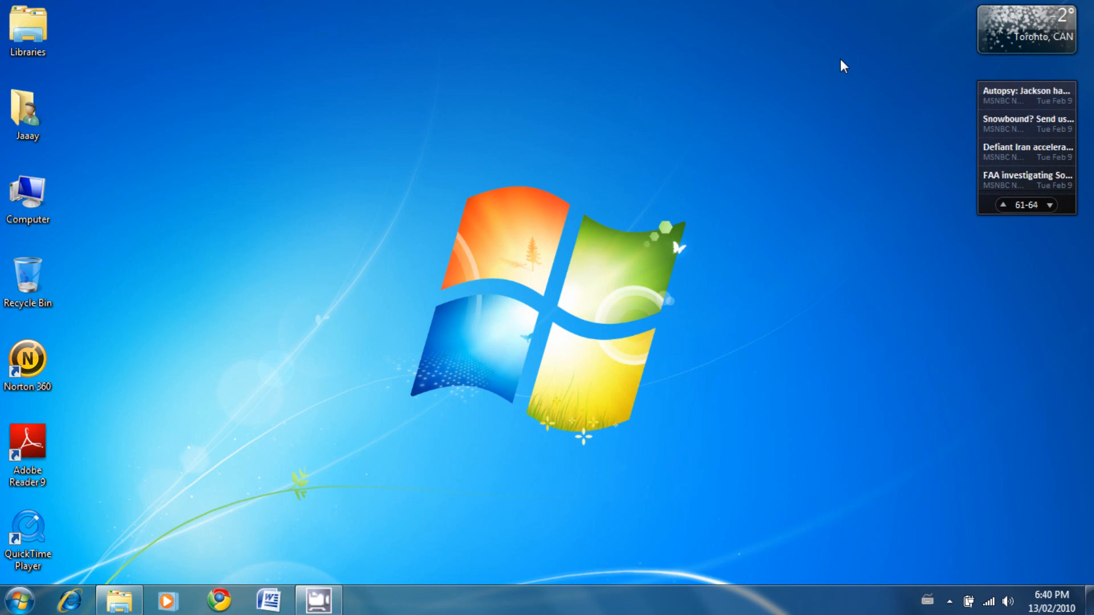